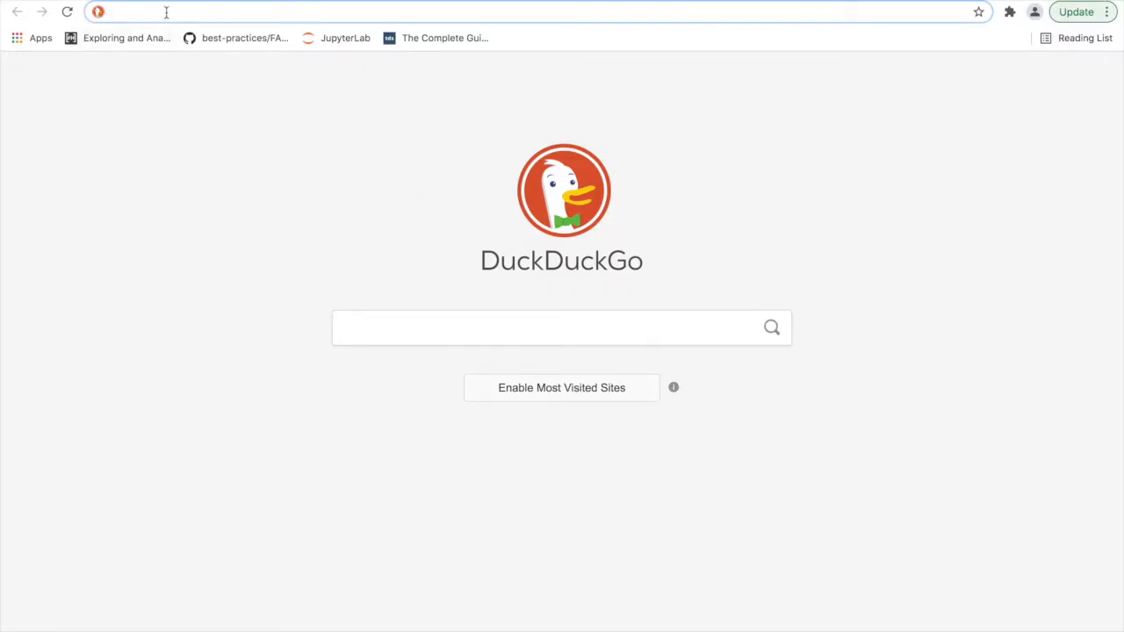
Search DuckDuckGo for 'user-agent switcher and manager'.
type("user-agent switcher and manager")
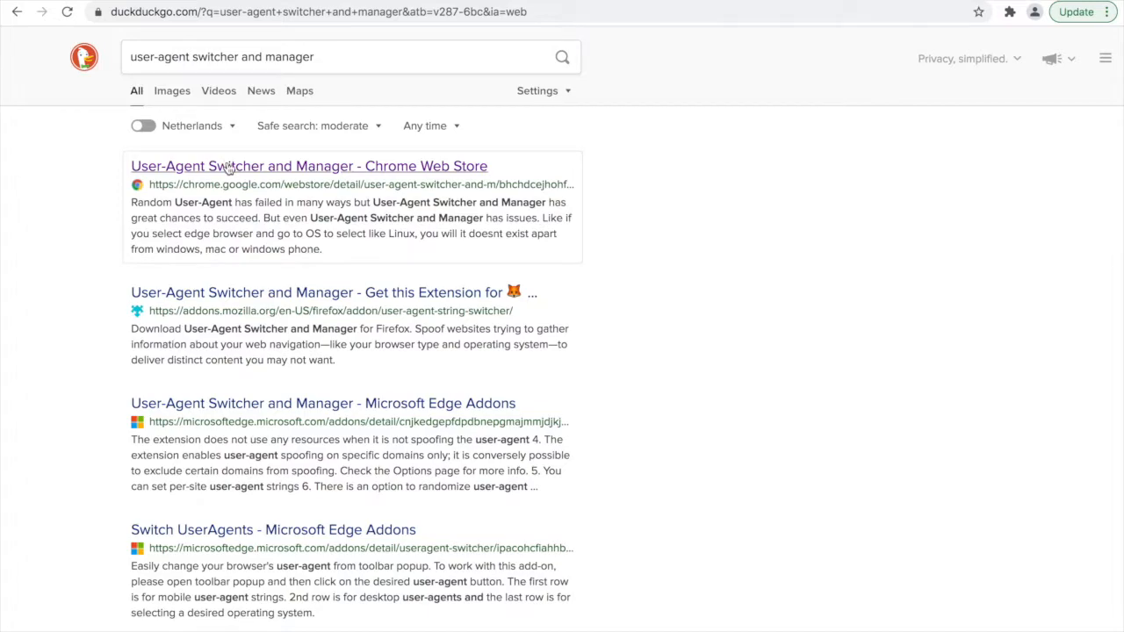
Add User-Agent Switcher and Manager to Chrome from its Chrome Web Store listing.
left_click(309, 166)
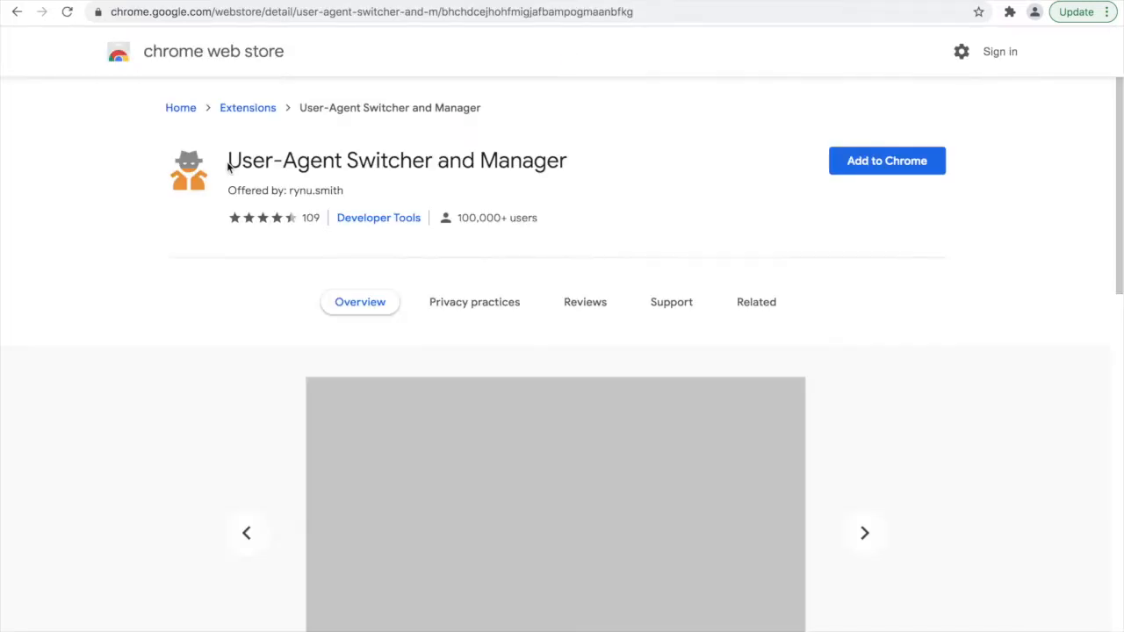
scroll("down", 3)
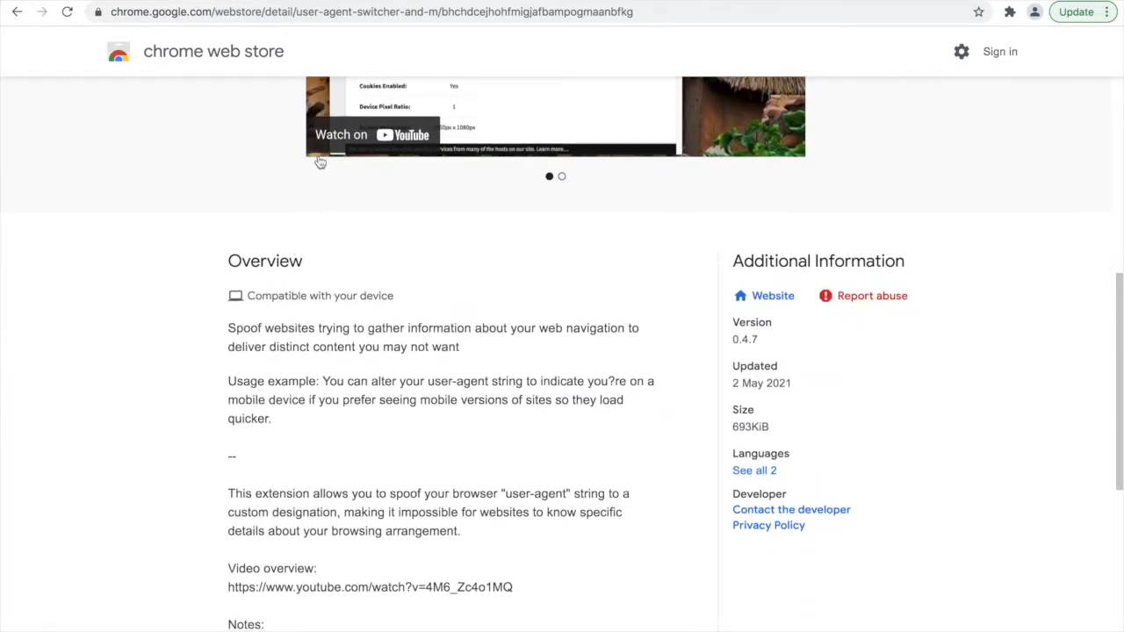
scroll("down", 3)
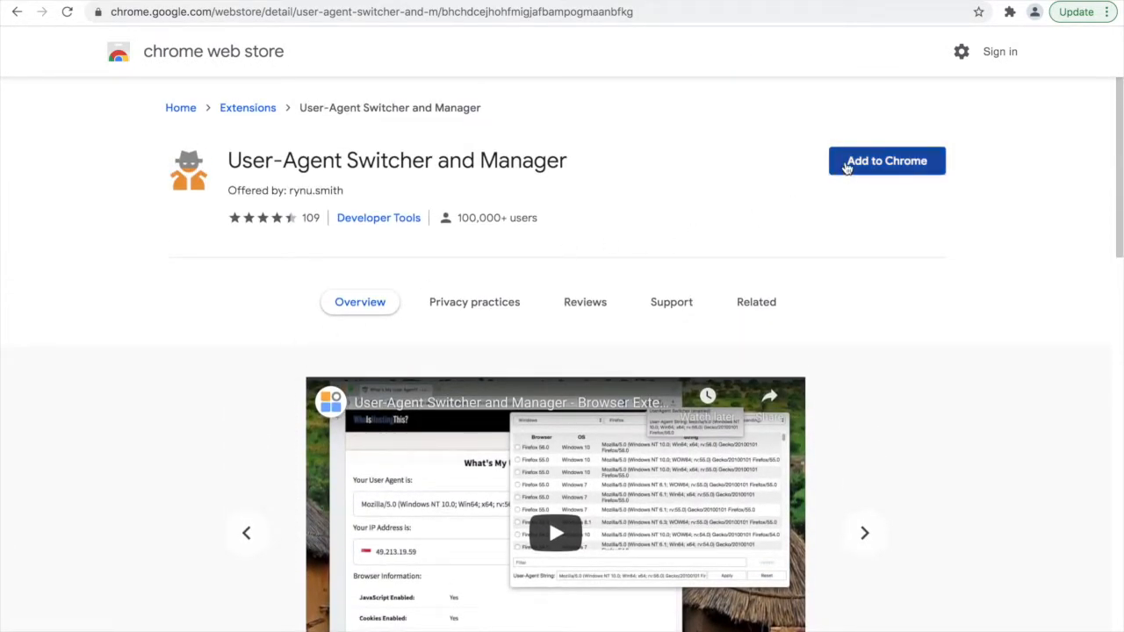
left_click(886, 160)
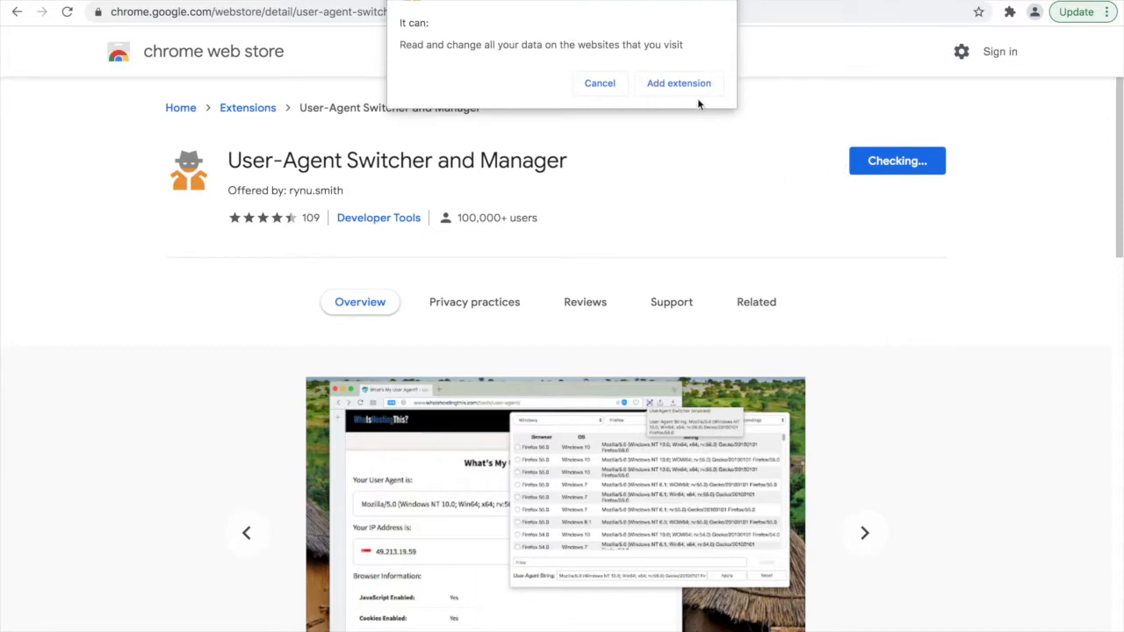
left_click(678, 82)
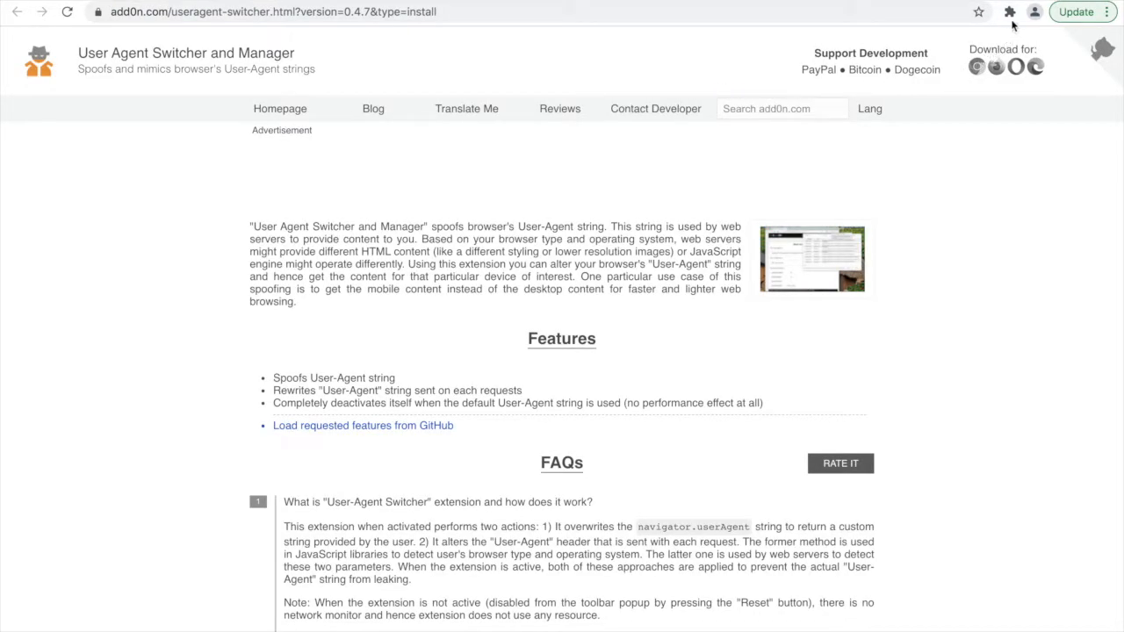
Open the User-Agent Switcher and Manager popup from the Extensions toolbar menu.
left_click(1009, 11)
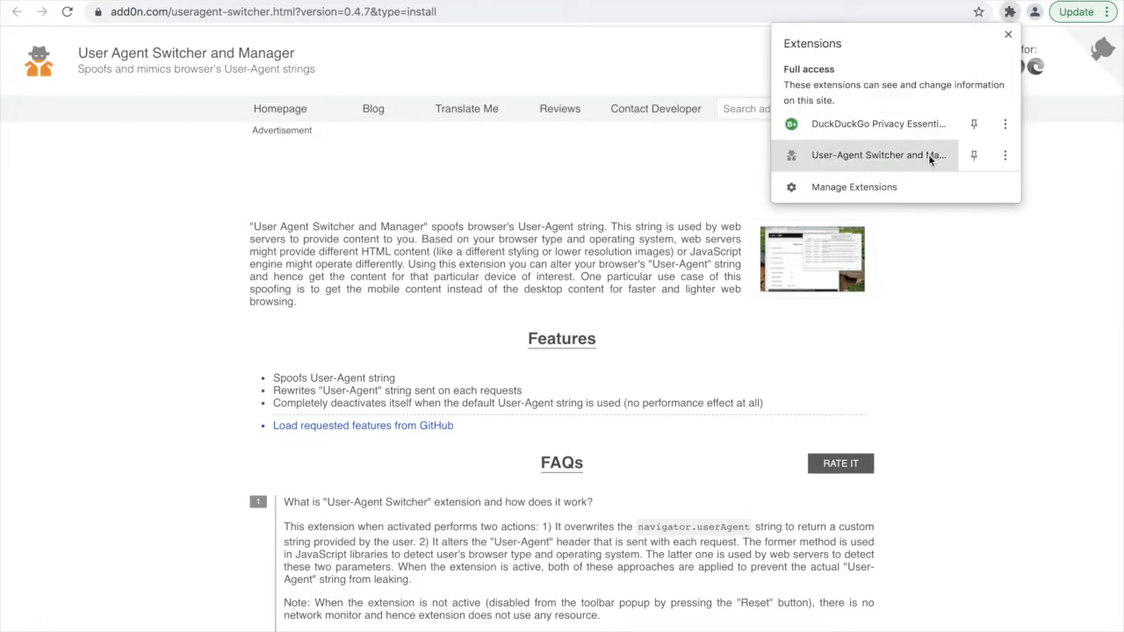
left_click(1034, 12)
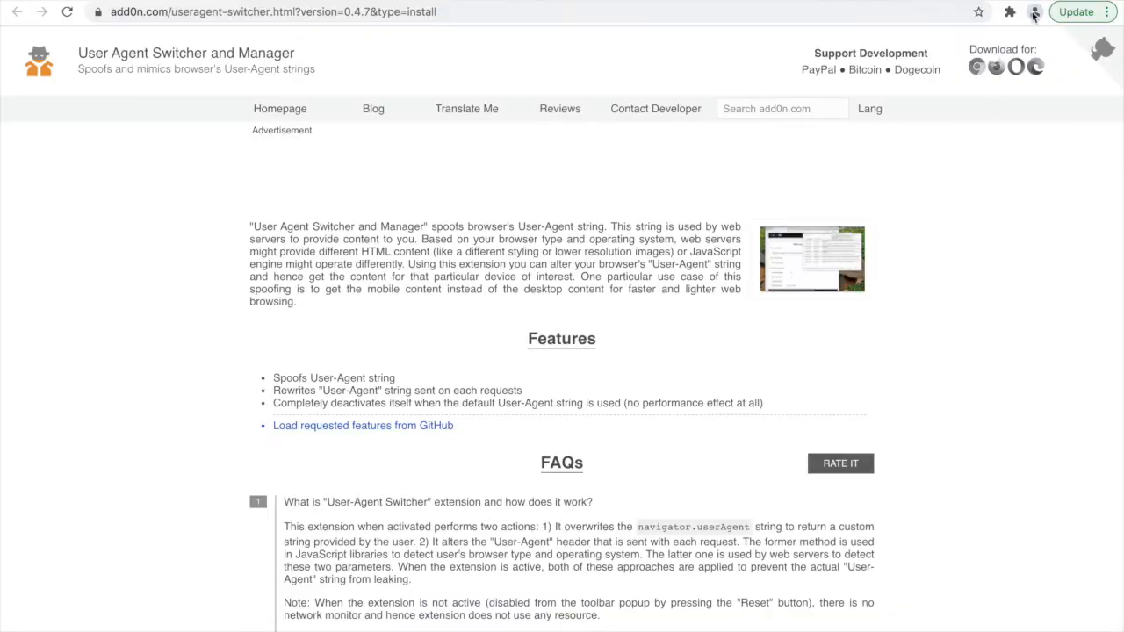
left_click(1009, 12)
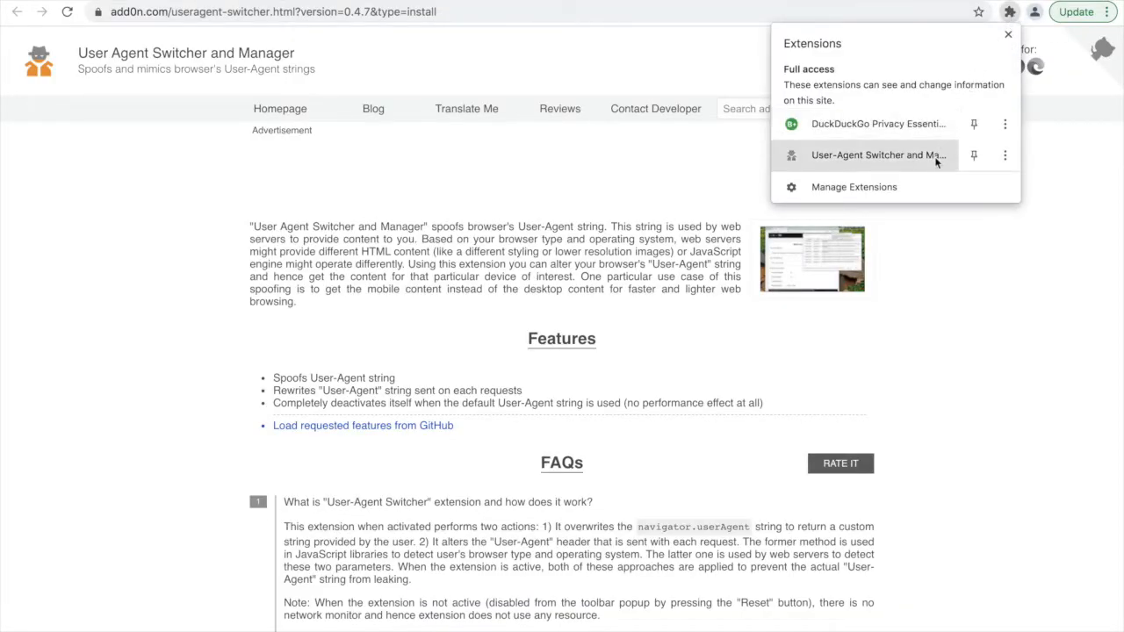
left_click(876, 155)
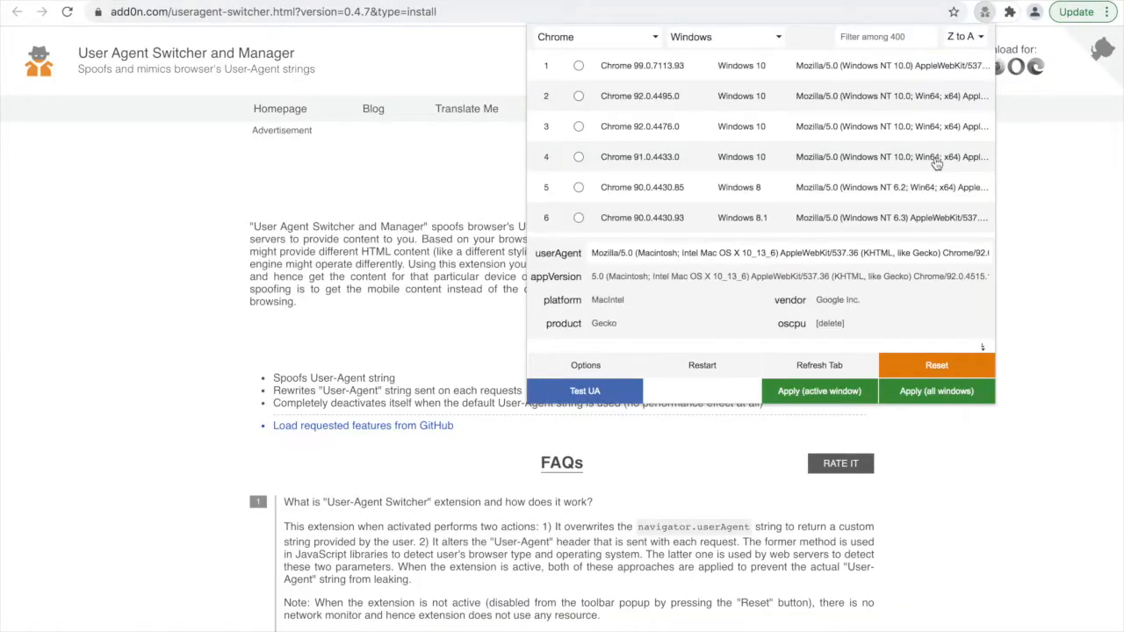
mouse_move(650, 175)
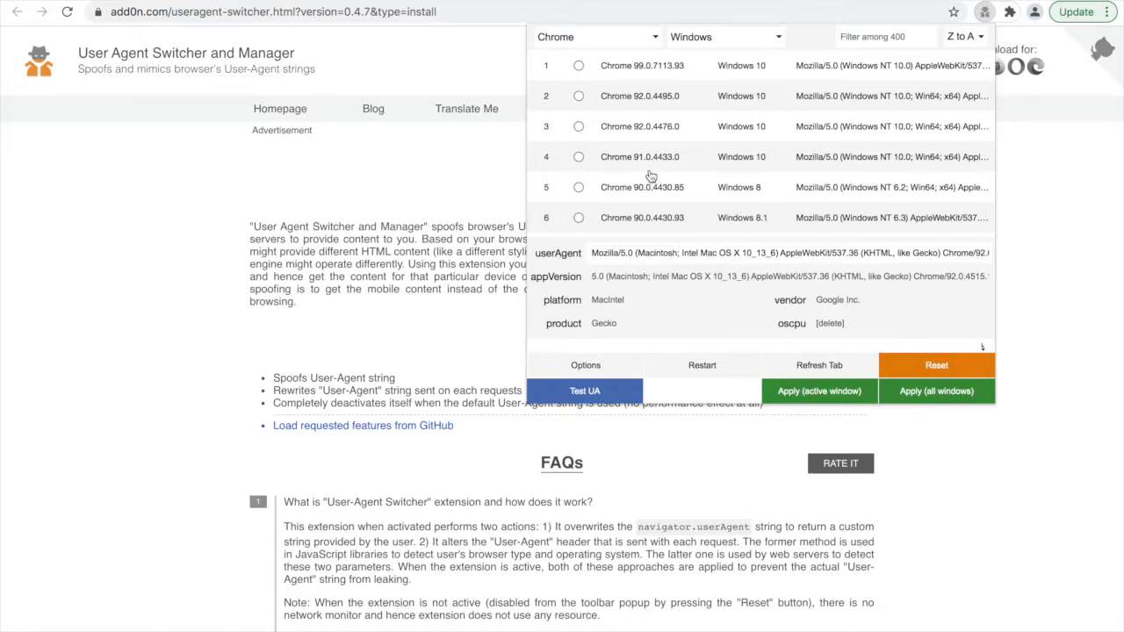
mouse_move(658, 52)
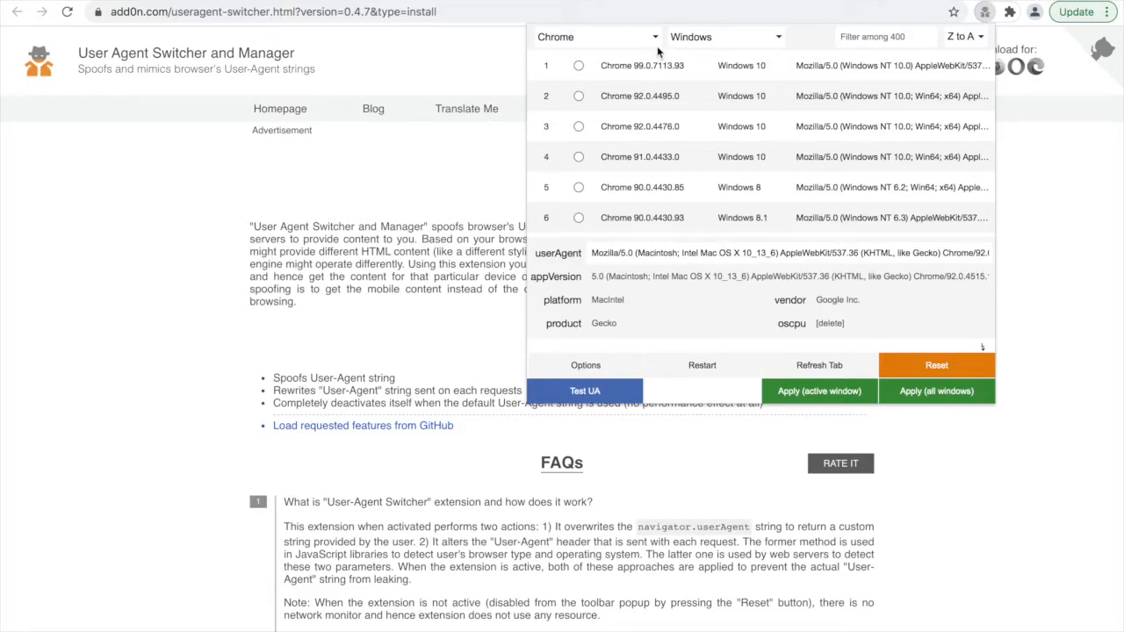
Filter the agent list to Firefox on Linux and select the Firefox 88.0 Linux x86_64 agent.
left_click(597, 36)
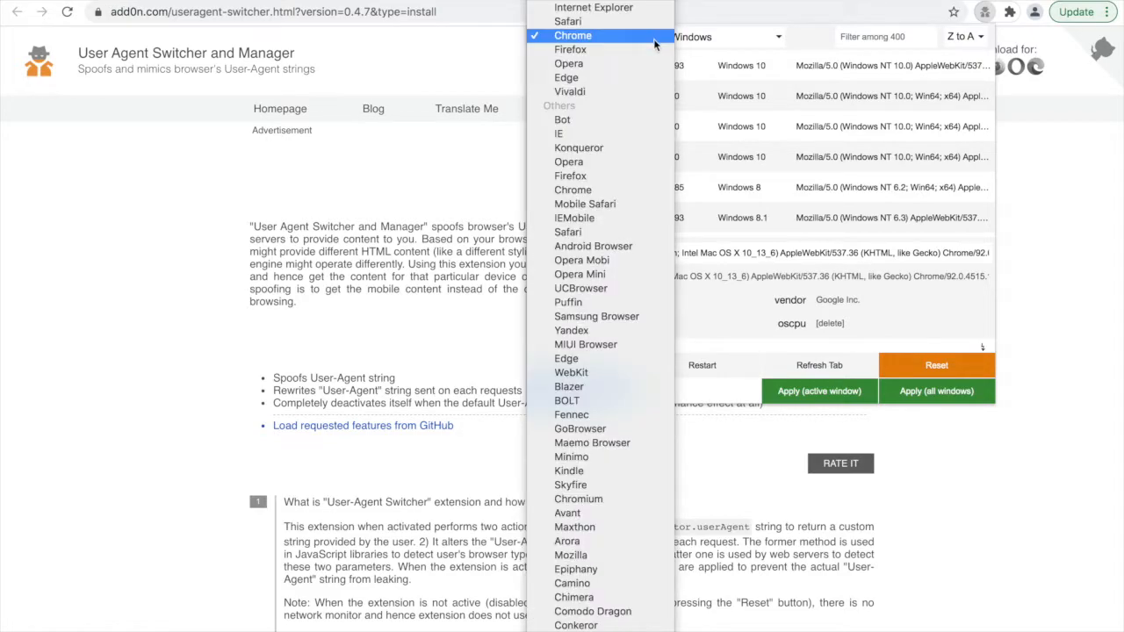
left_click(570, 49)
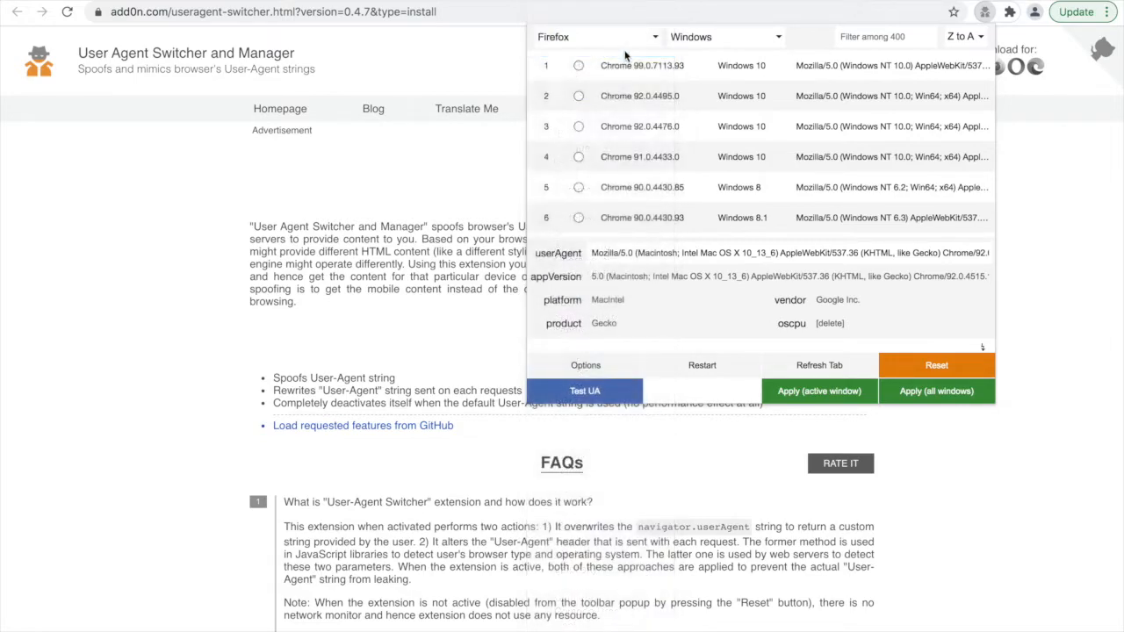
left_click(724, 37)
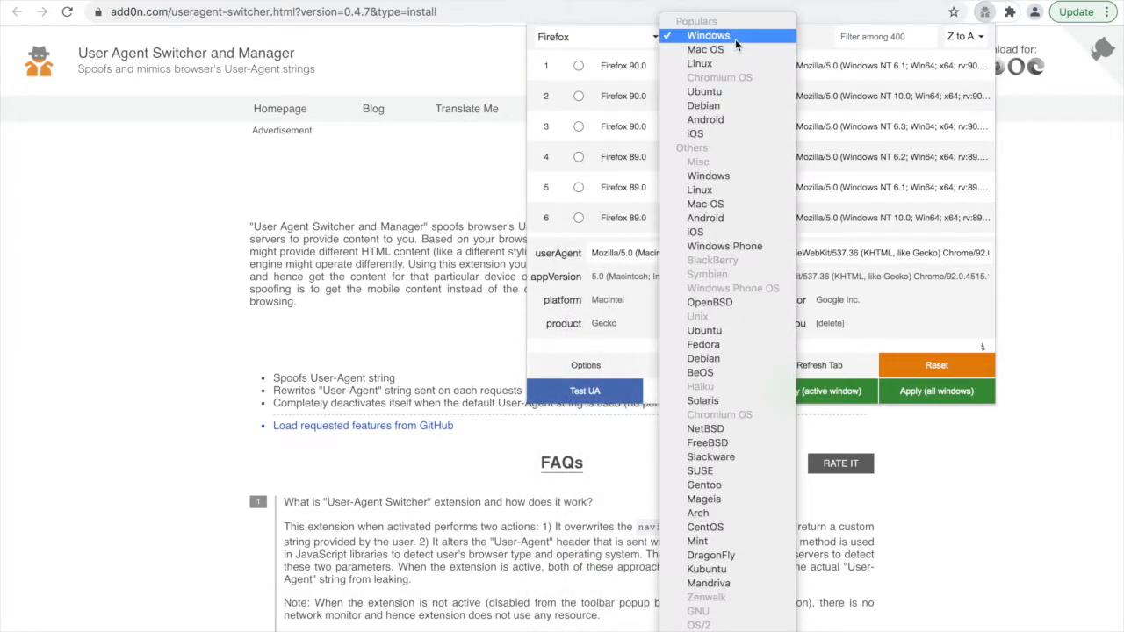
mouse_move(705, 119)
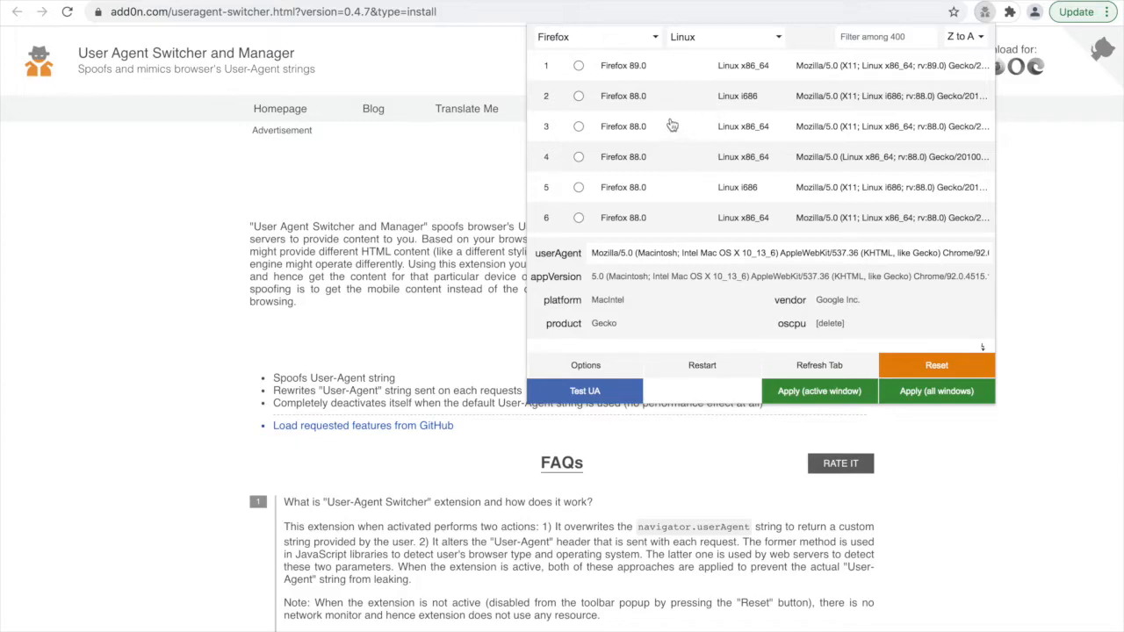
left_click(577, 125)
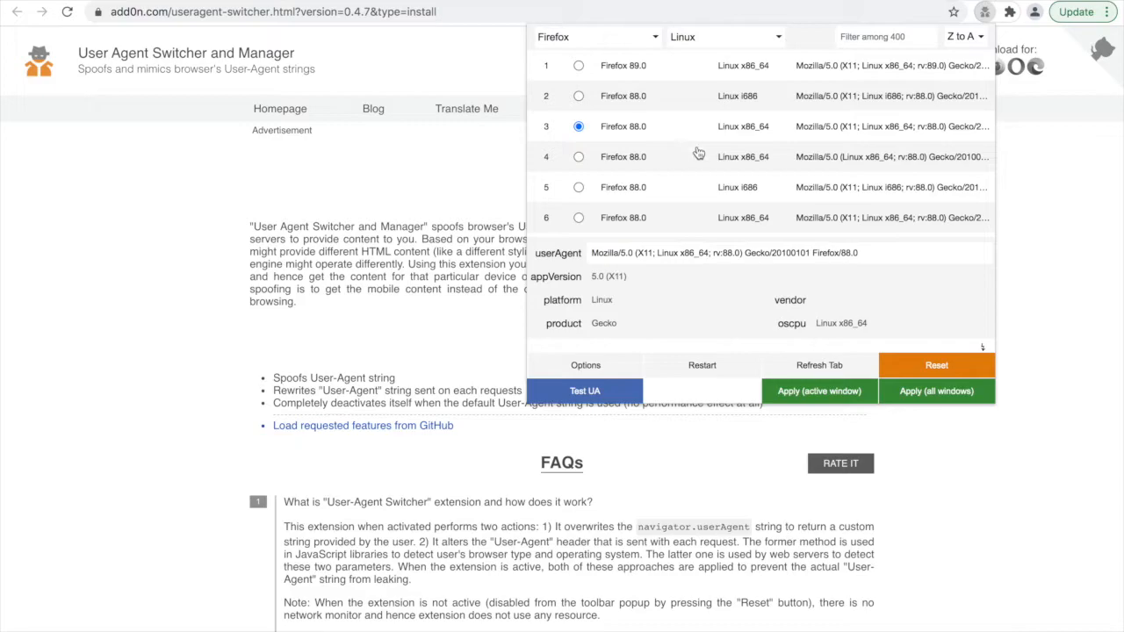
mouse_move(905, 376)
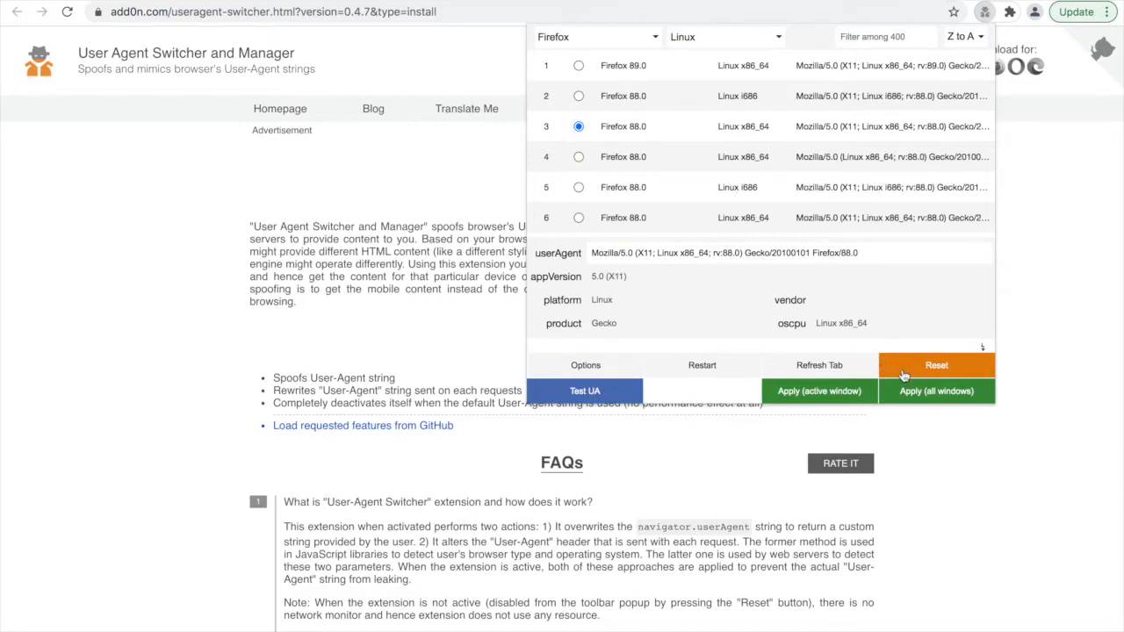
mouse_move(900, 384)
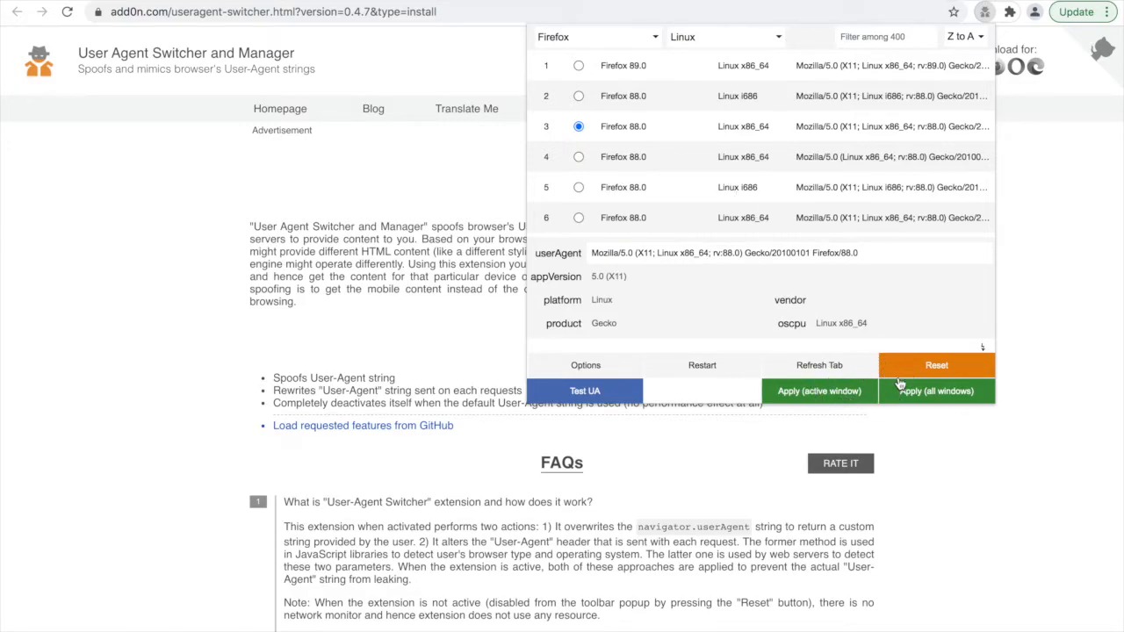
mouse_move(819, 391)
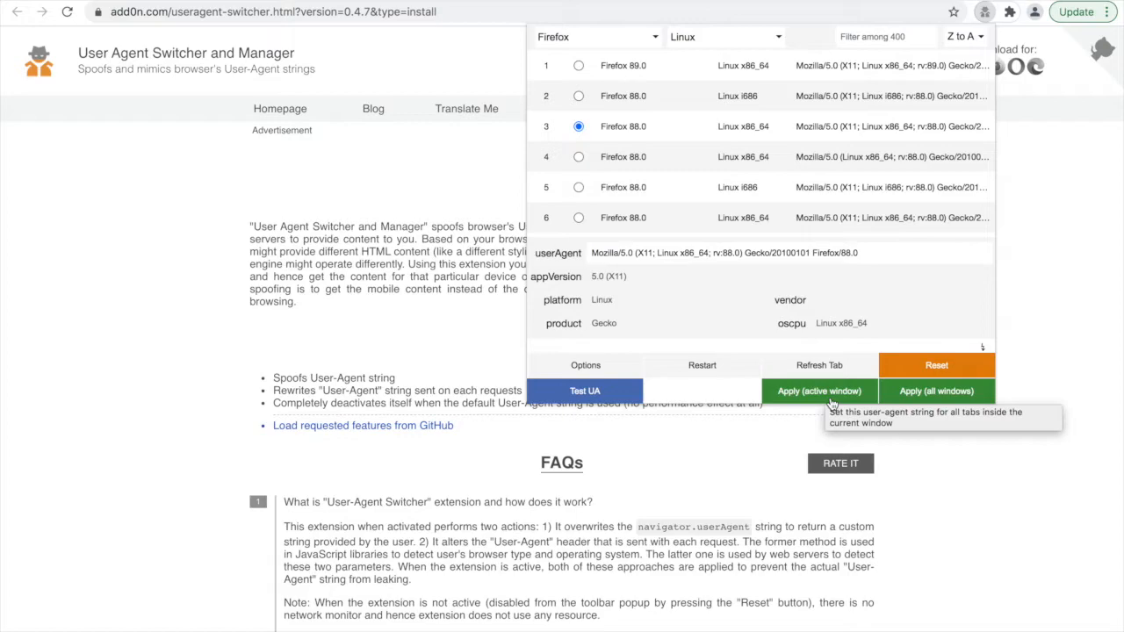
mouse_move(913, 395)
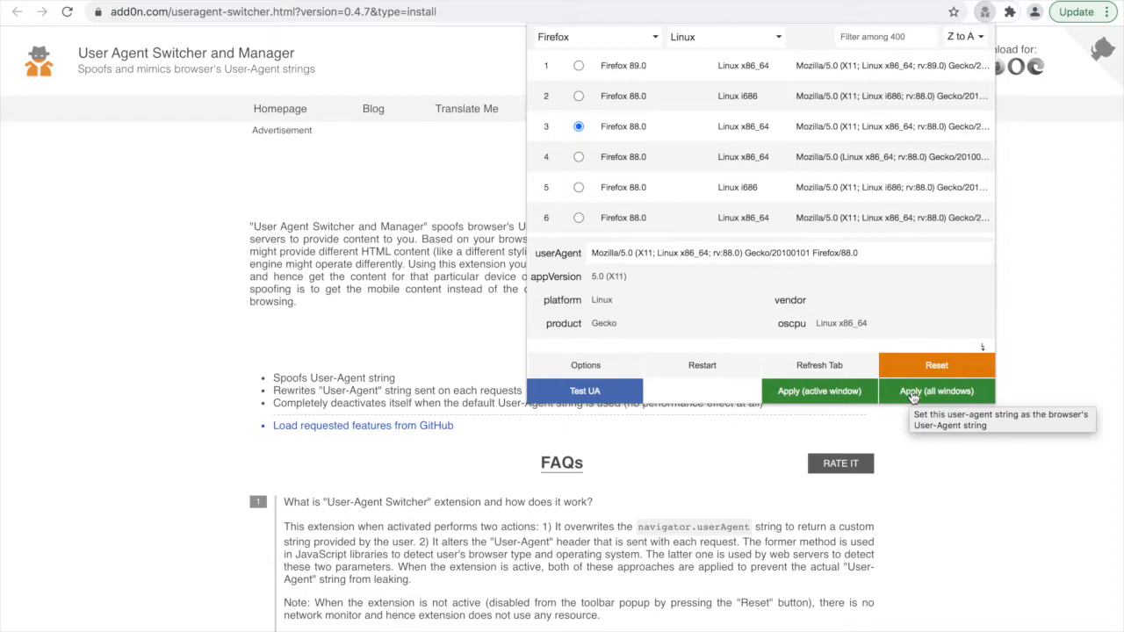
mouse_move(819, 391)
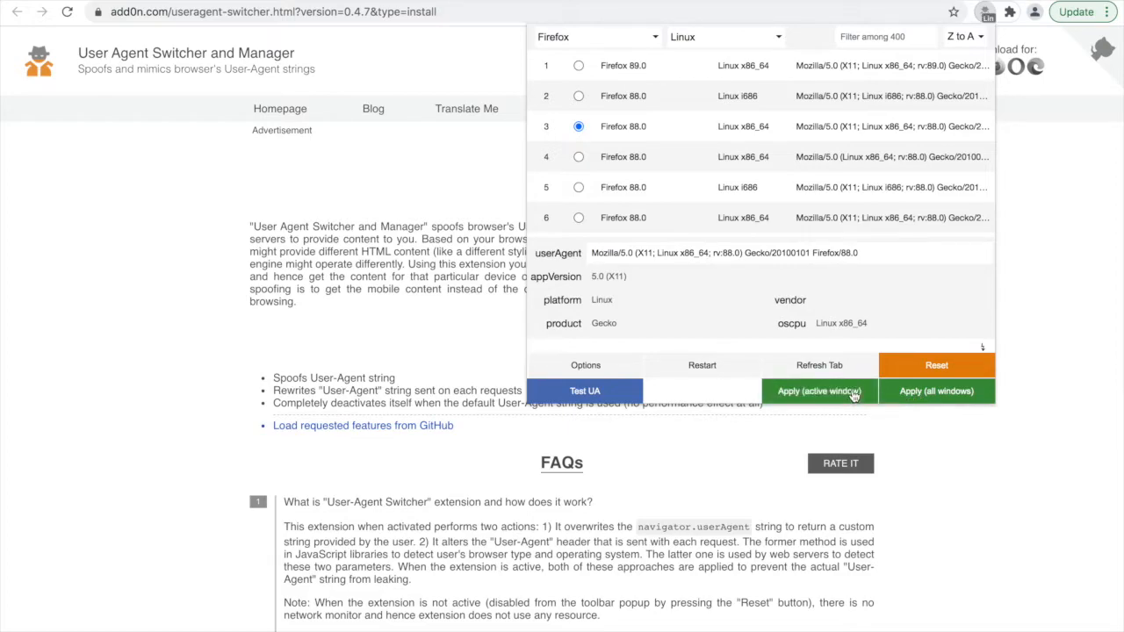
Apply the Firefox 88.0 Linux agent to the active window.
left_click(818, 390)
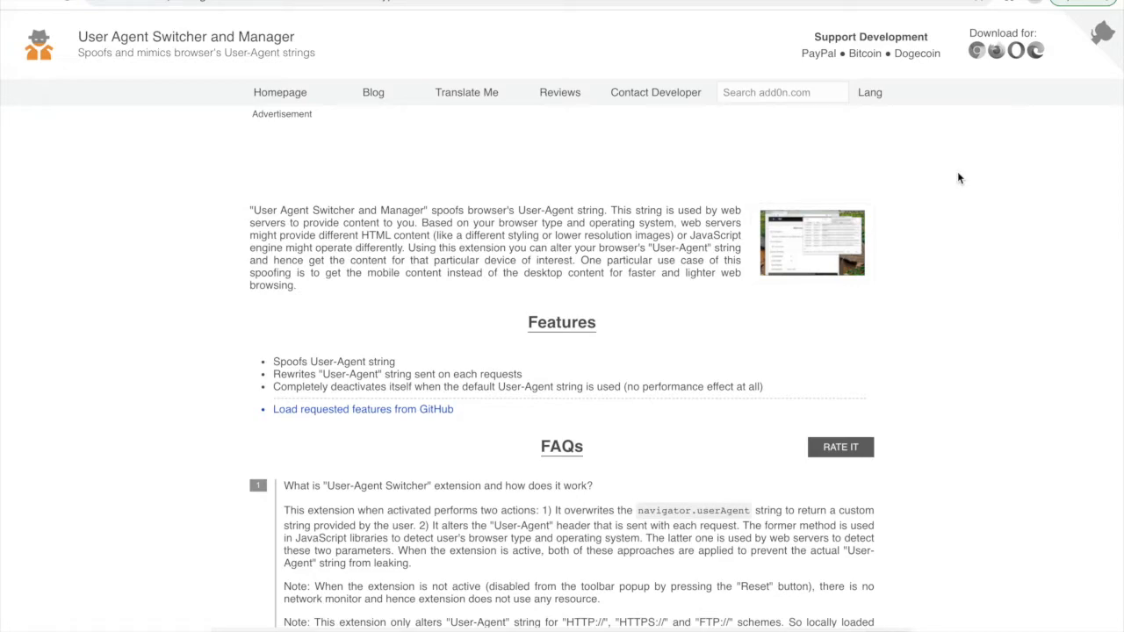
Show User-Agent Switcher and Manager's extension menu with its mode and remove choices.
left_click(1005, 138)
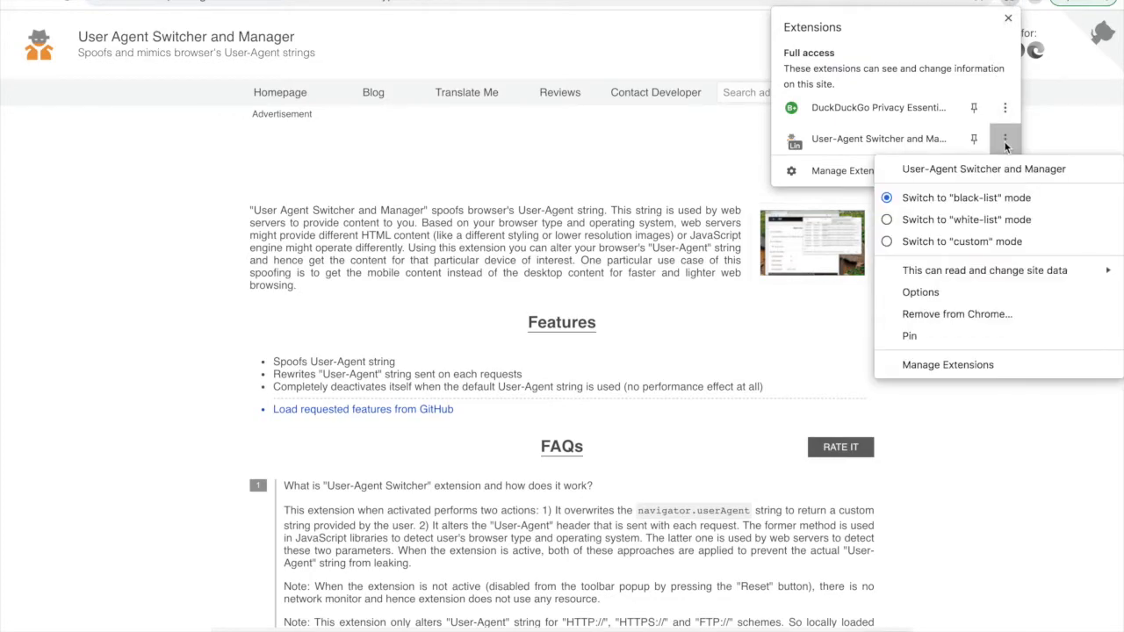
mouse_move(963, 197)
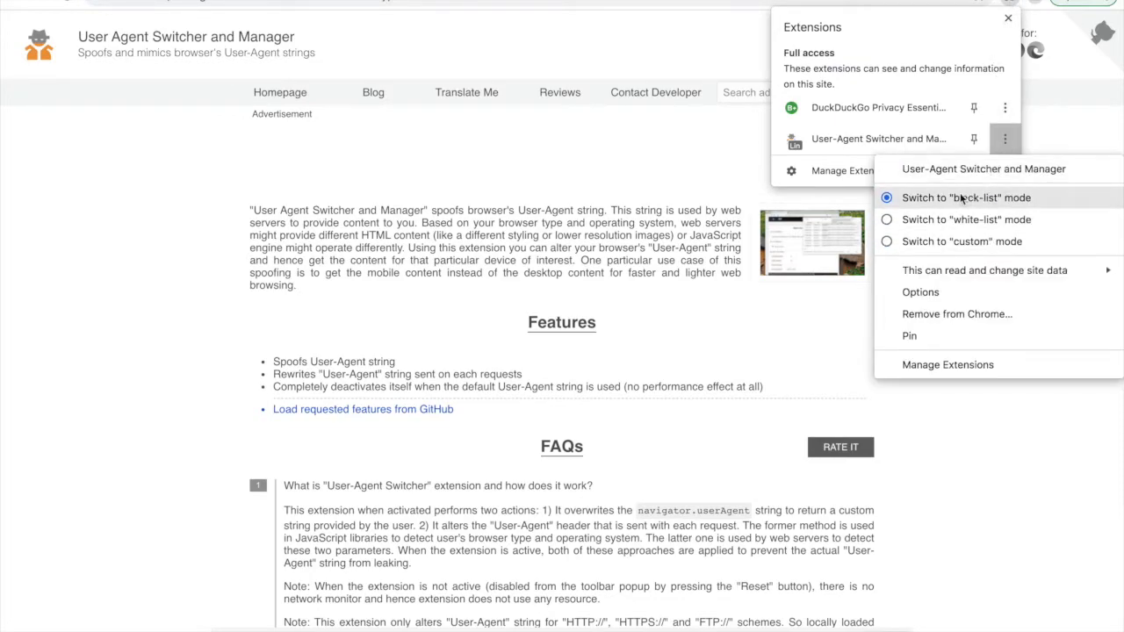
Open the extension's Options and expand the Black-List, White-List and Custom Mode descriptions.
left_click(920, 292)
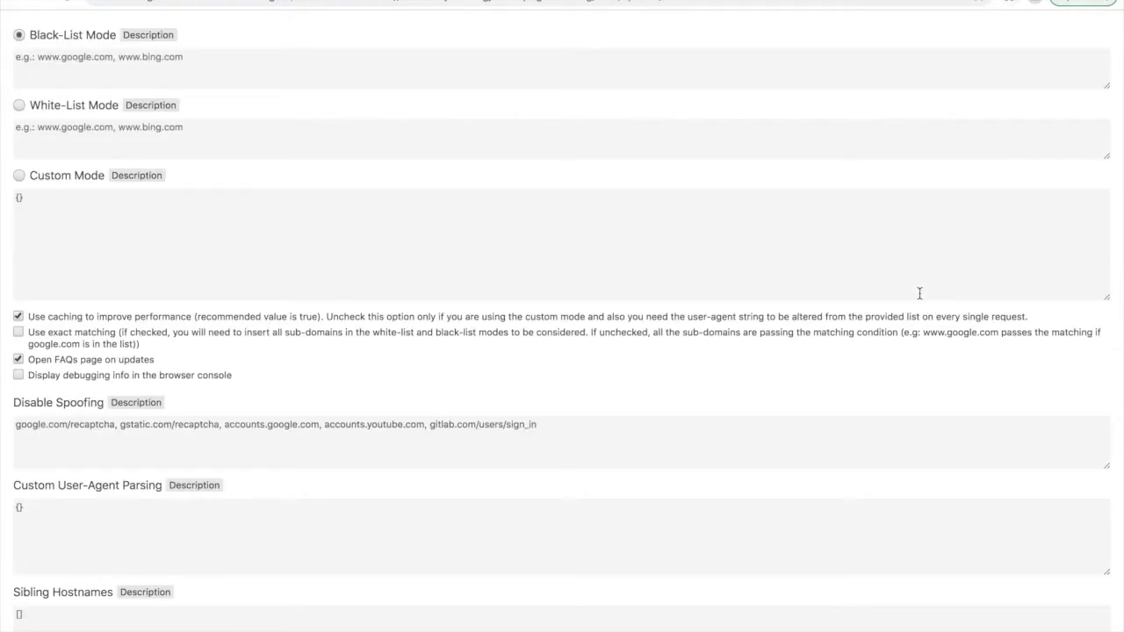
mouse_move(143, 48)
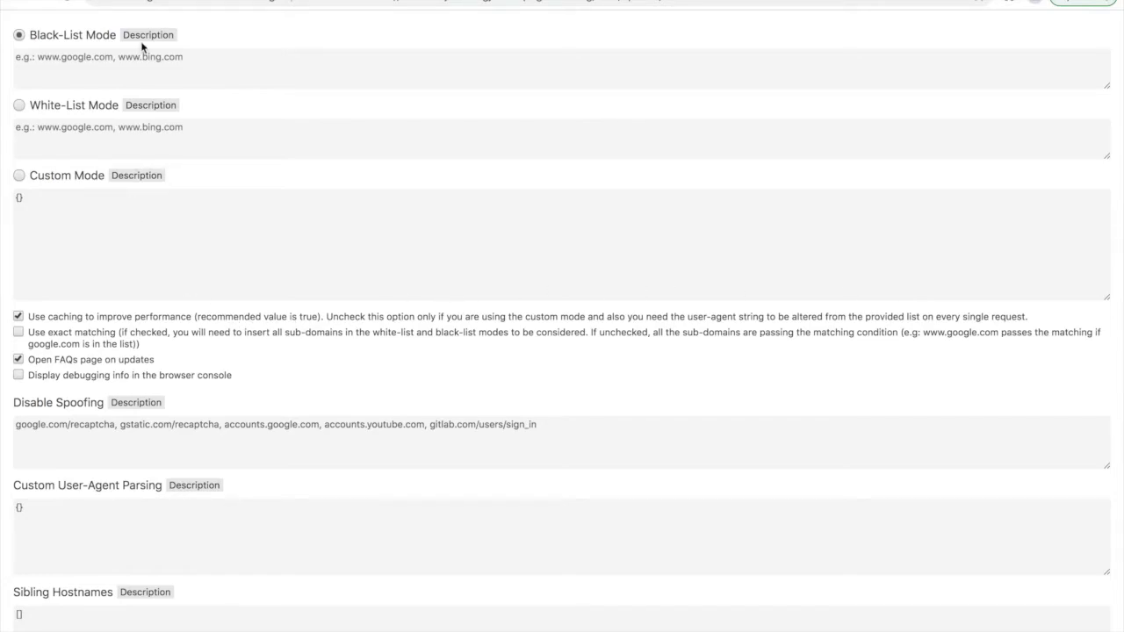
left_click(149, 34)
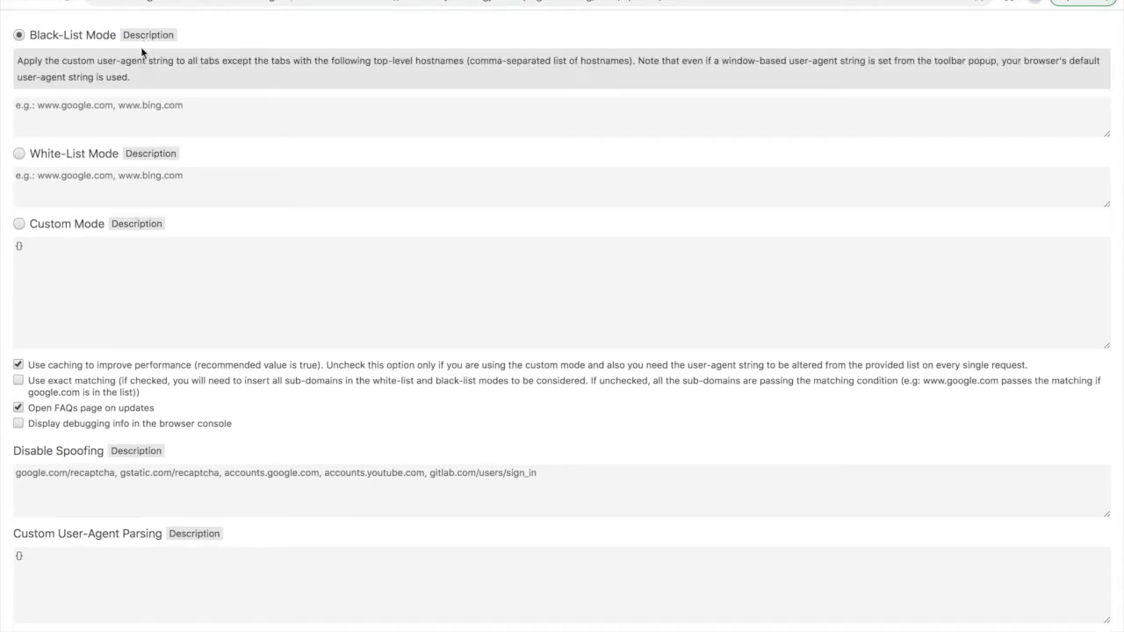
left_click(150, 153)
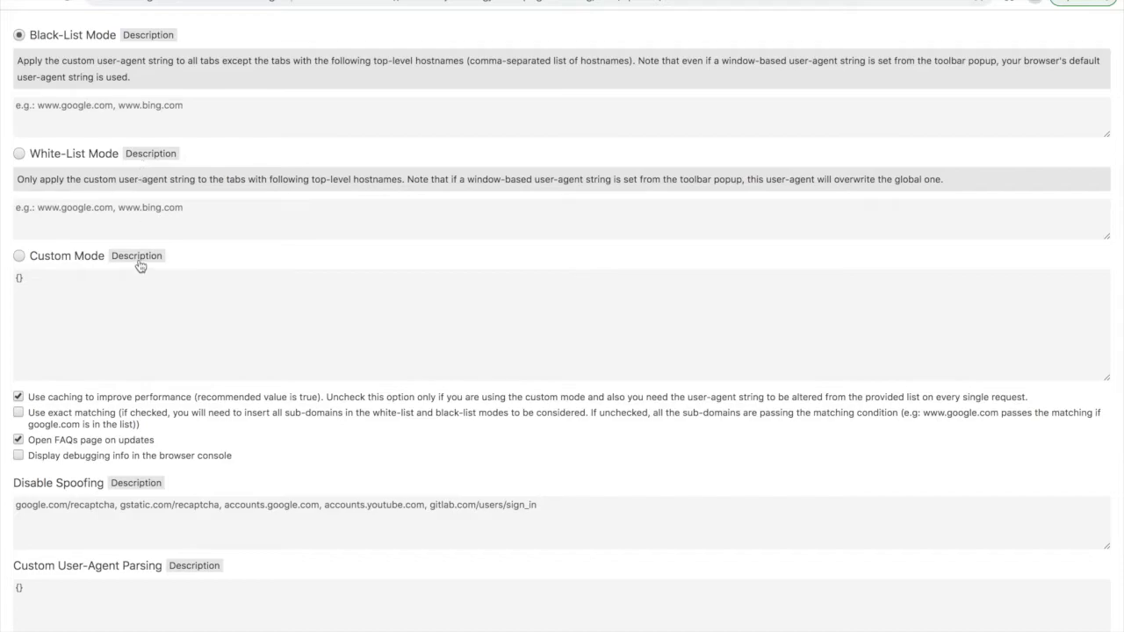
left_click(136, 256)
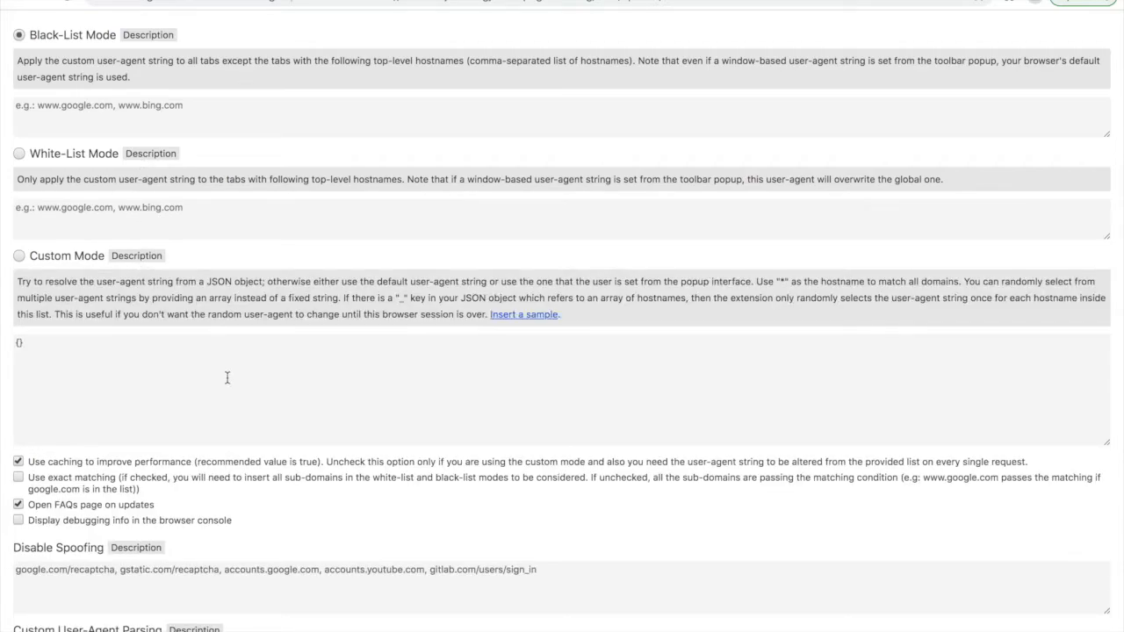
scroll("down", 3)
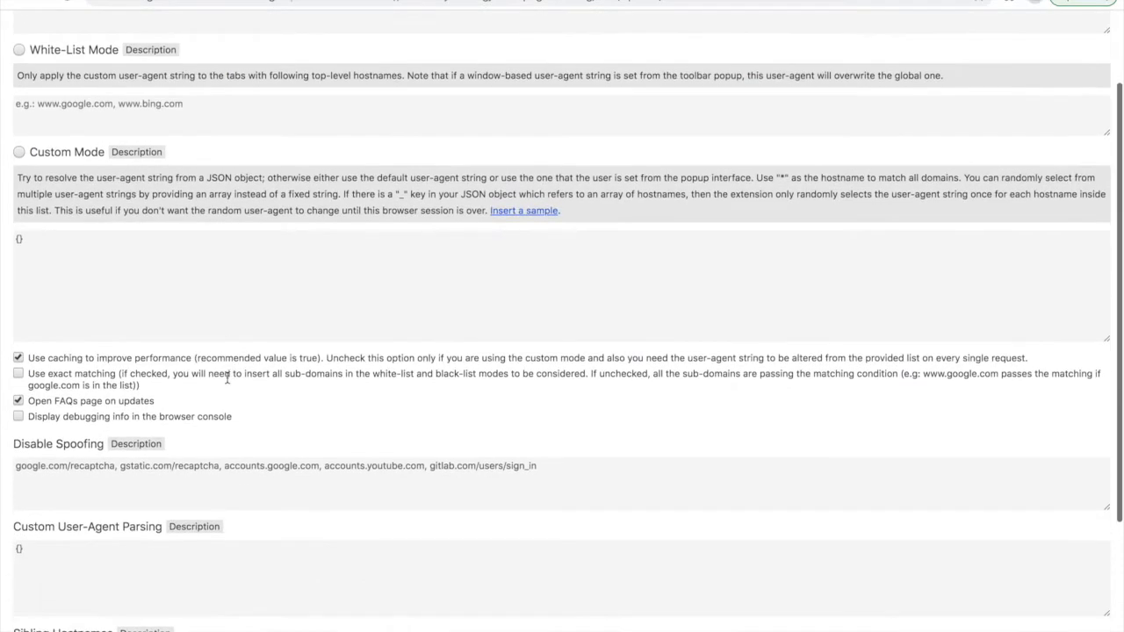
scroll("down", 3)
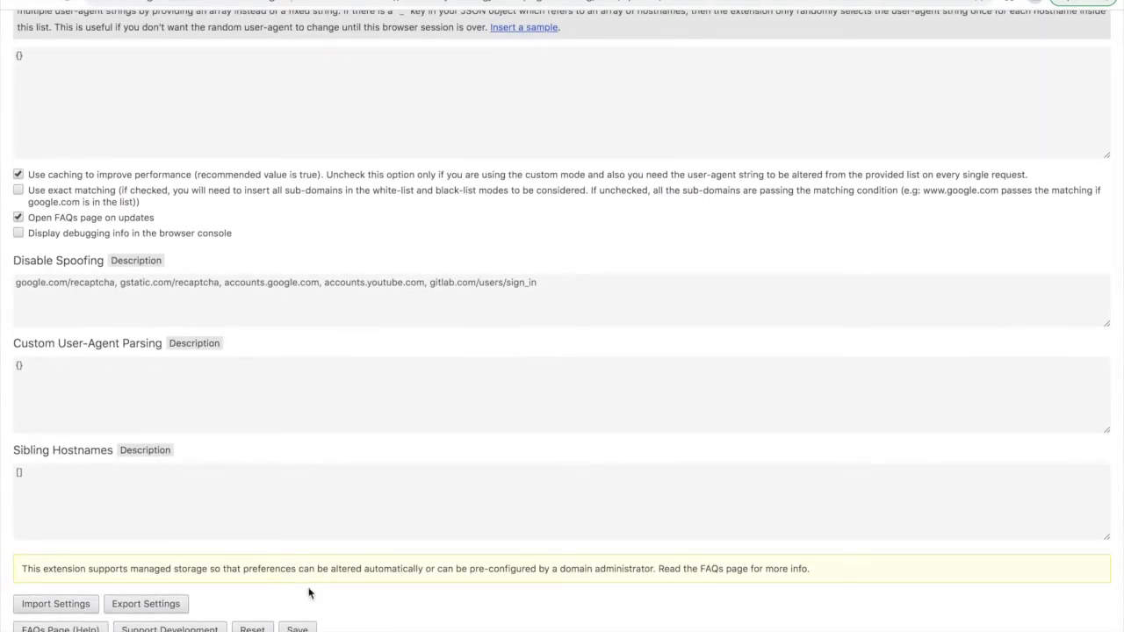
left_click(297, 629)
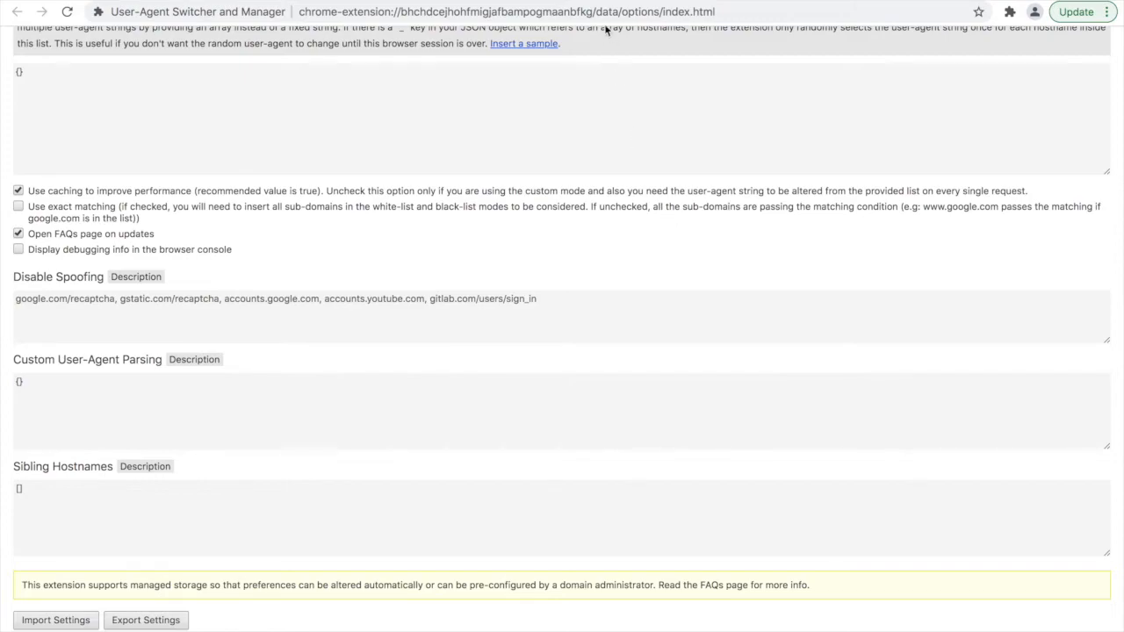
Search 'what is my user agent?' from the address bar.
type("what is my user agent?")
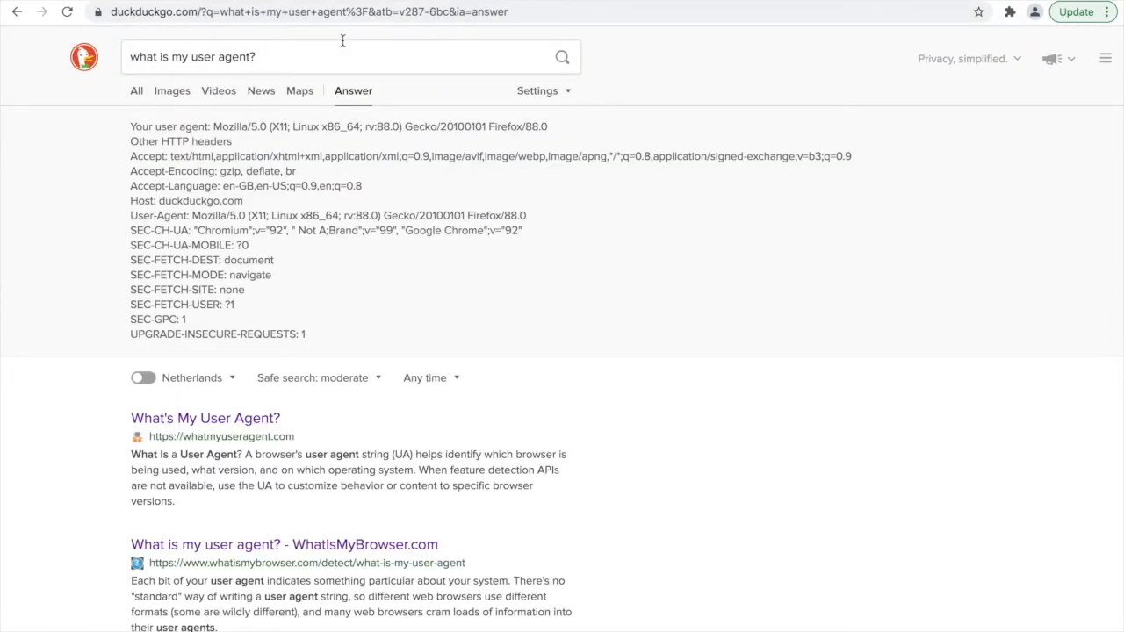
mouse_move(321, 145)
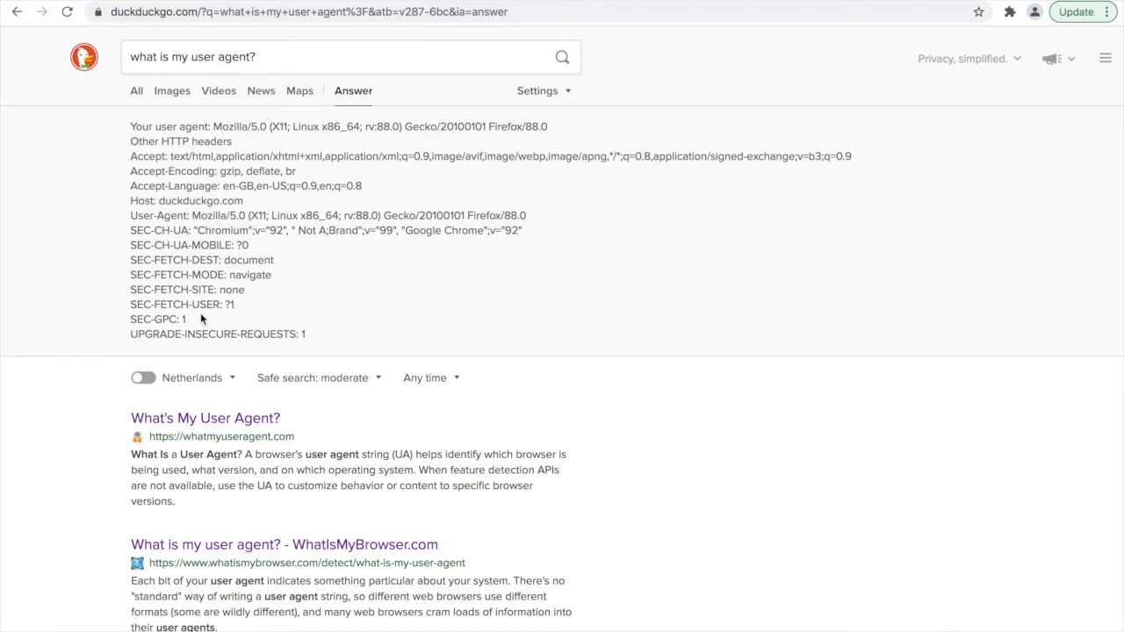
mouse_move(197, 367)
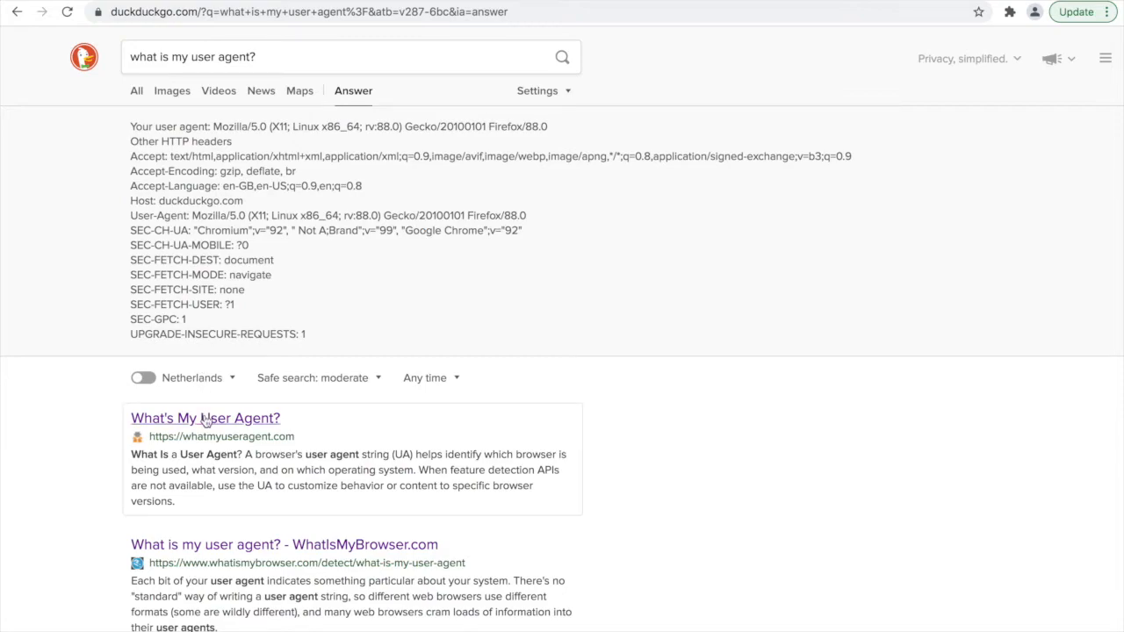
Check the Firefox 88 Linux agent on WhatIsMyBrowser.com, then go back.
left_click(204, 418)
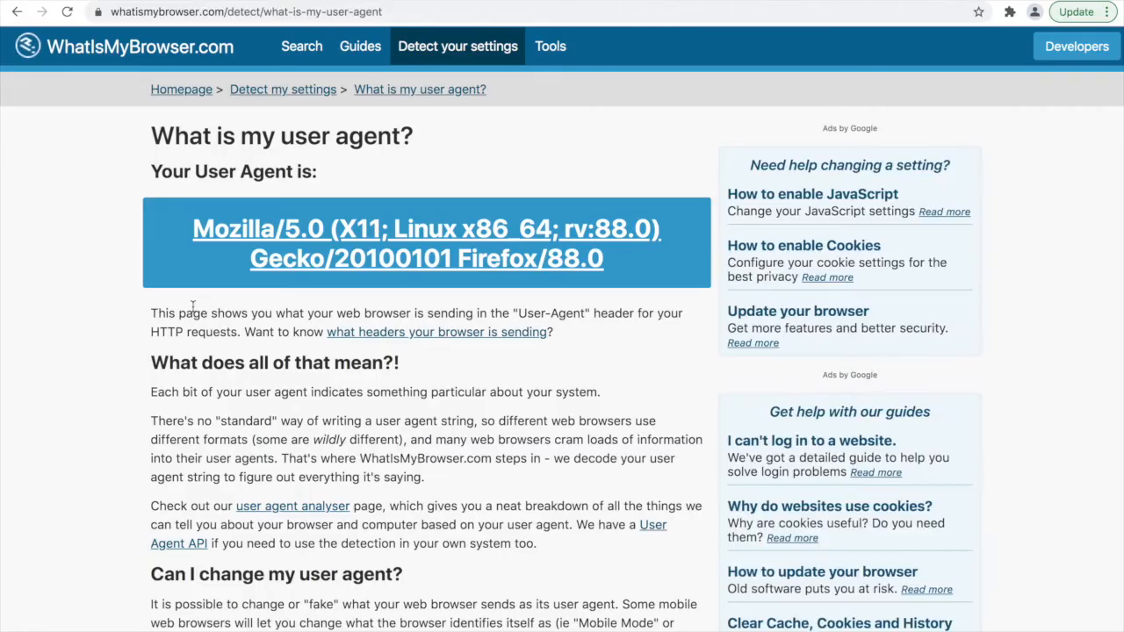
mouse_move(389, 296)
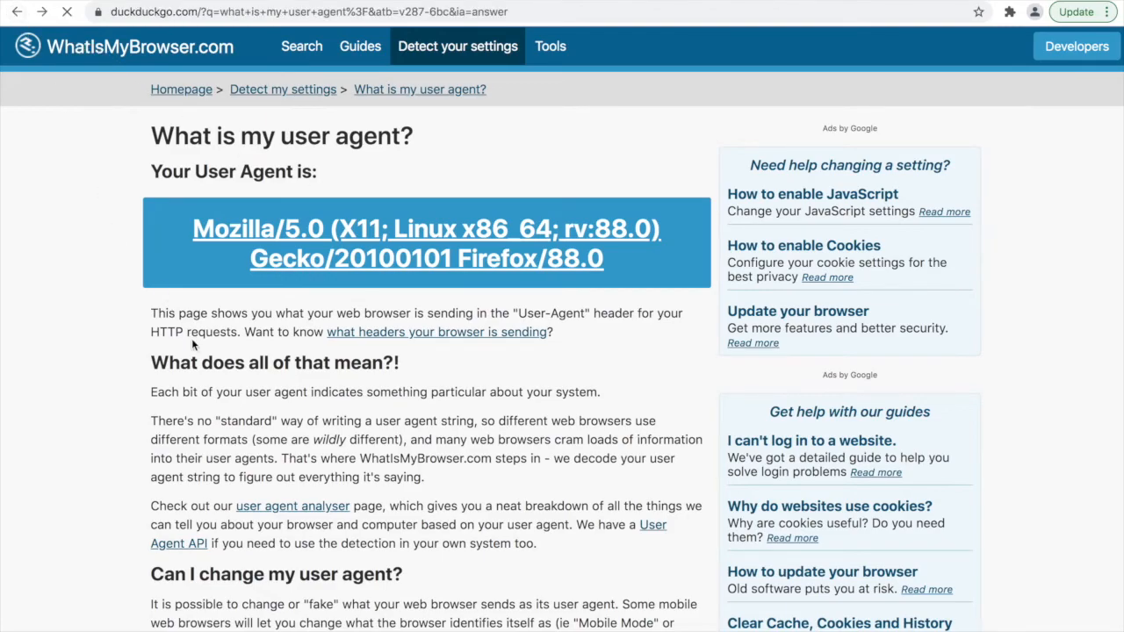
left_click(16, 12)
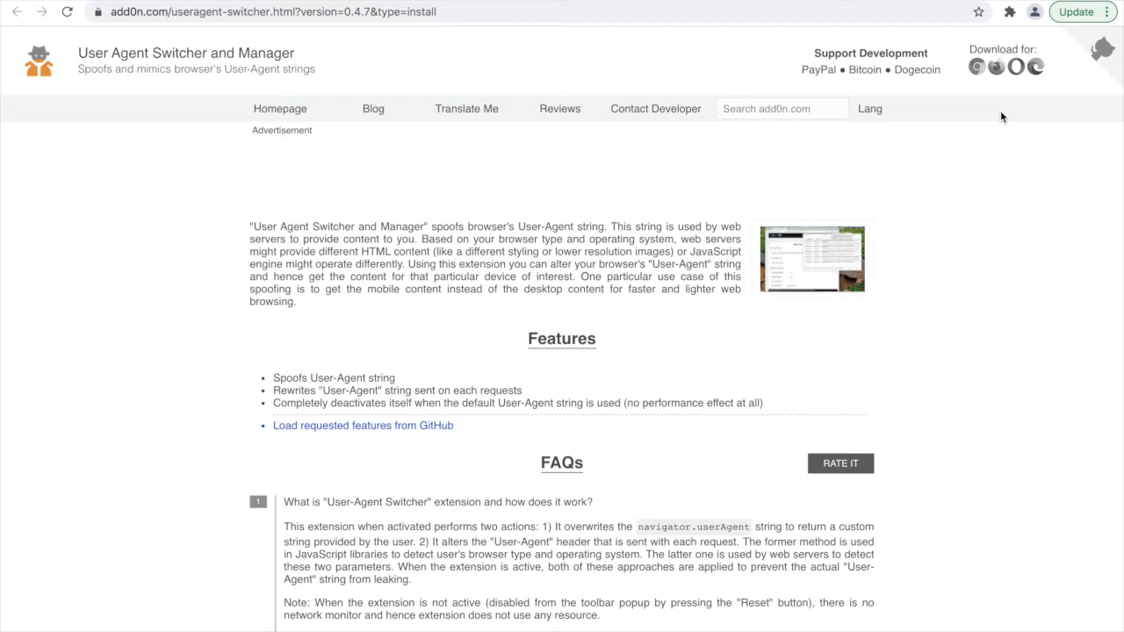
mouse_move(1016, 24)
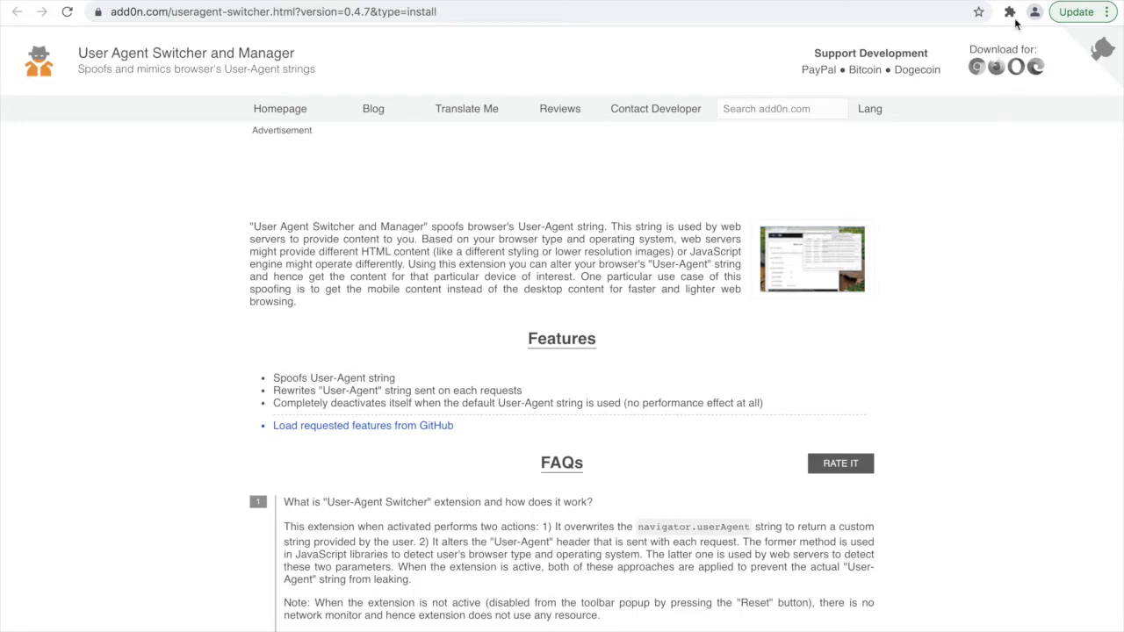
Open the Manage Extensions details page for User-Agent Switcher and Manager.
left_click(1004, 155)
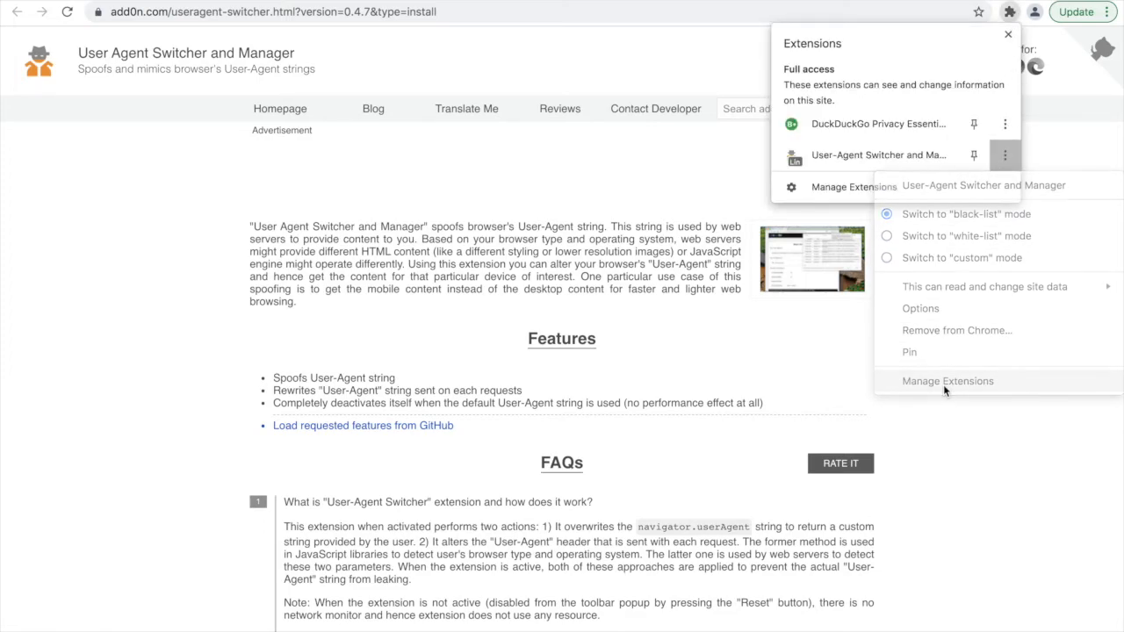
left_click(947, 380)
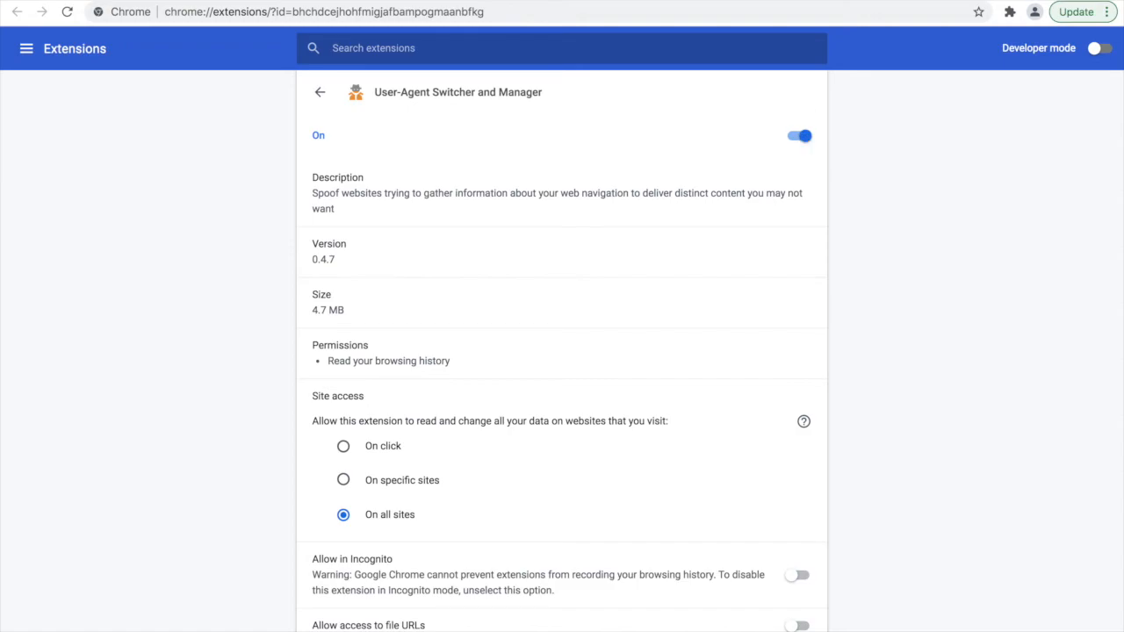
left_click(799, 136)
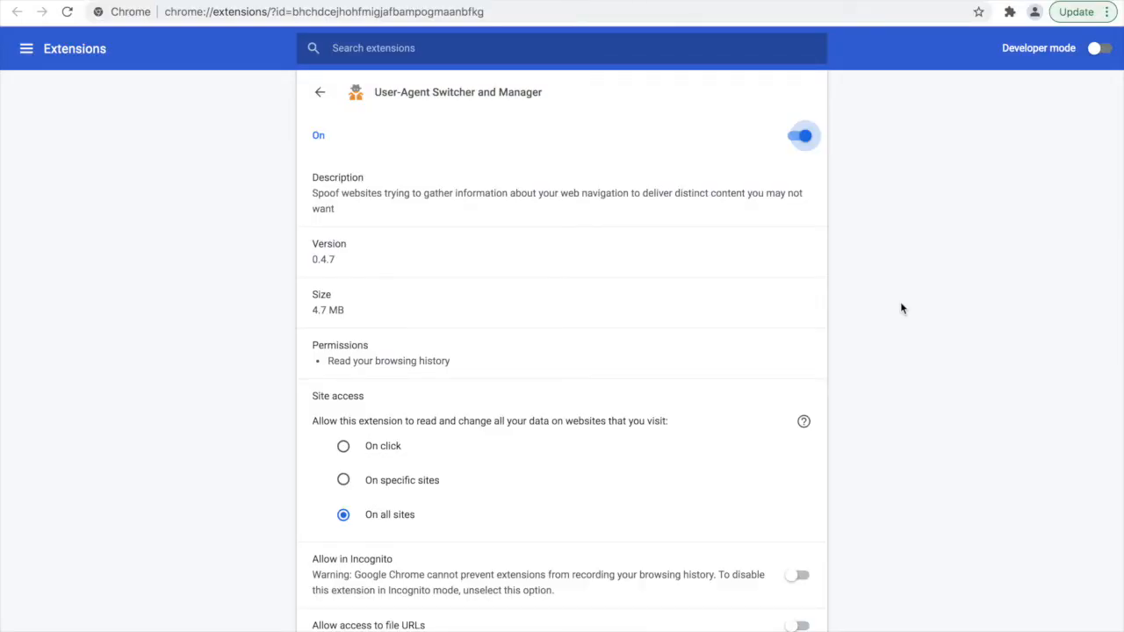
scroll("down", 3)
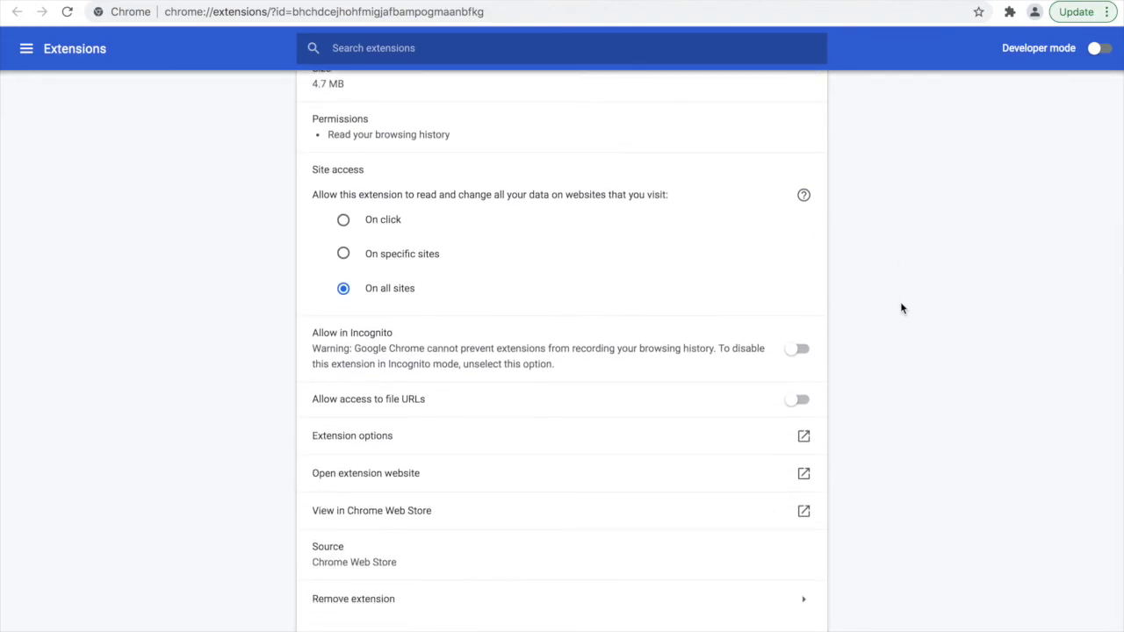
mouse_move(696, 604)
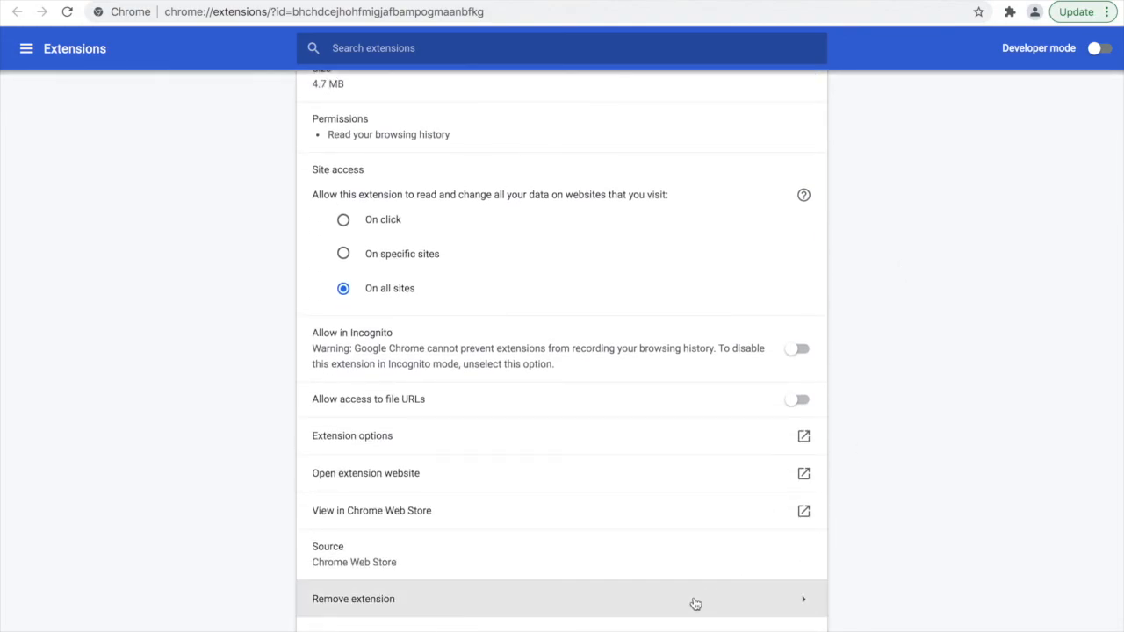
mouse_move(983, 272)
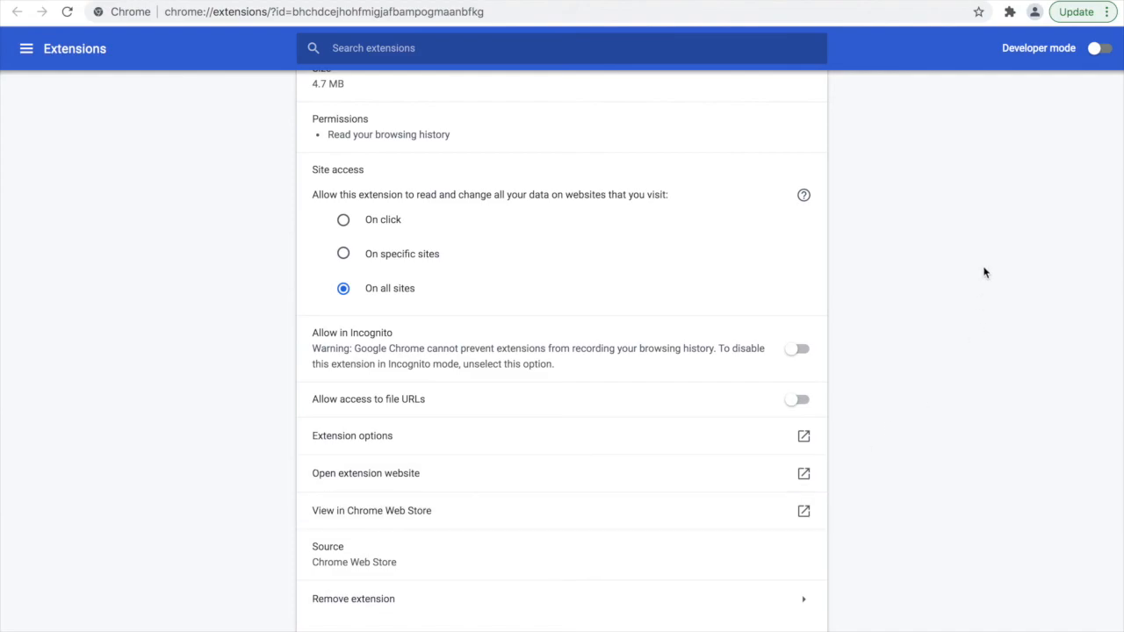
Open the User-Agent Switcher and Manager actions menu from the Extensions list to reveal Remove from Chrome.
left_click(1009, 12)
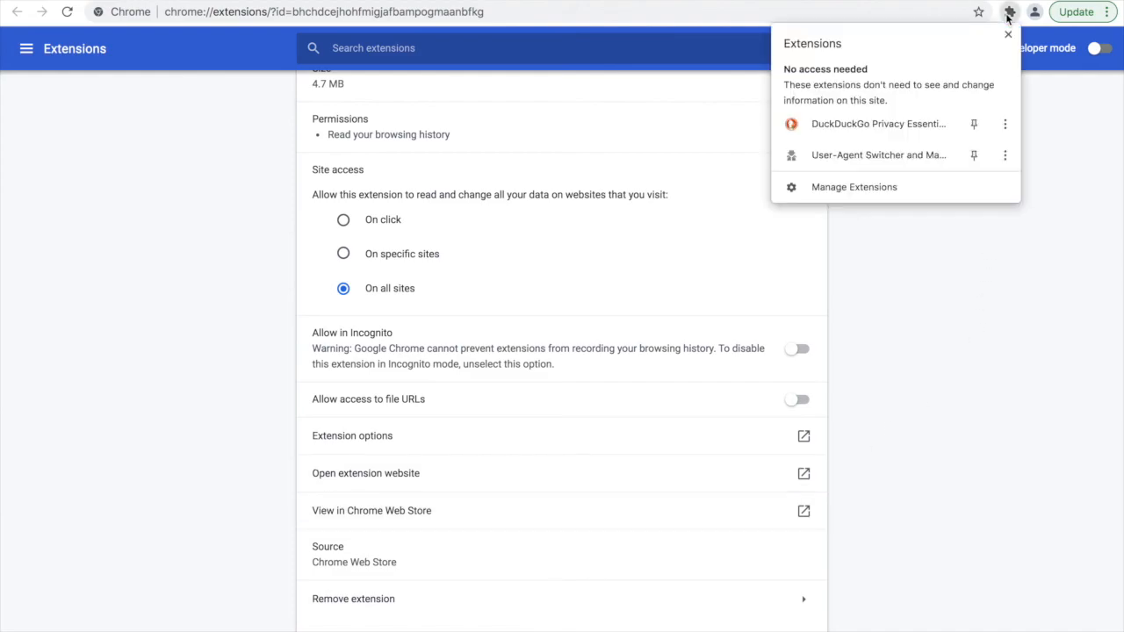
left_click(1005, 155)
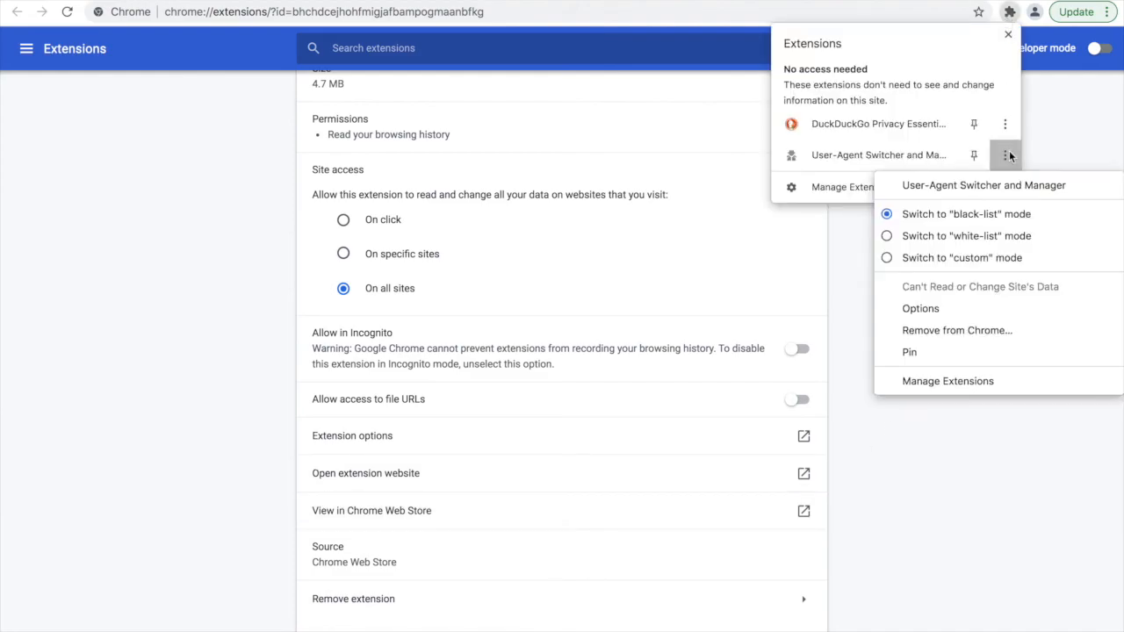
mouse_move(957, 330)
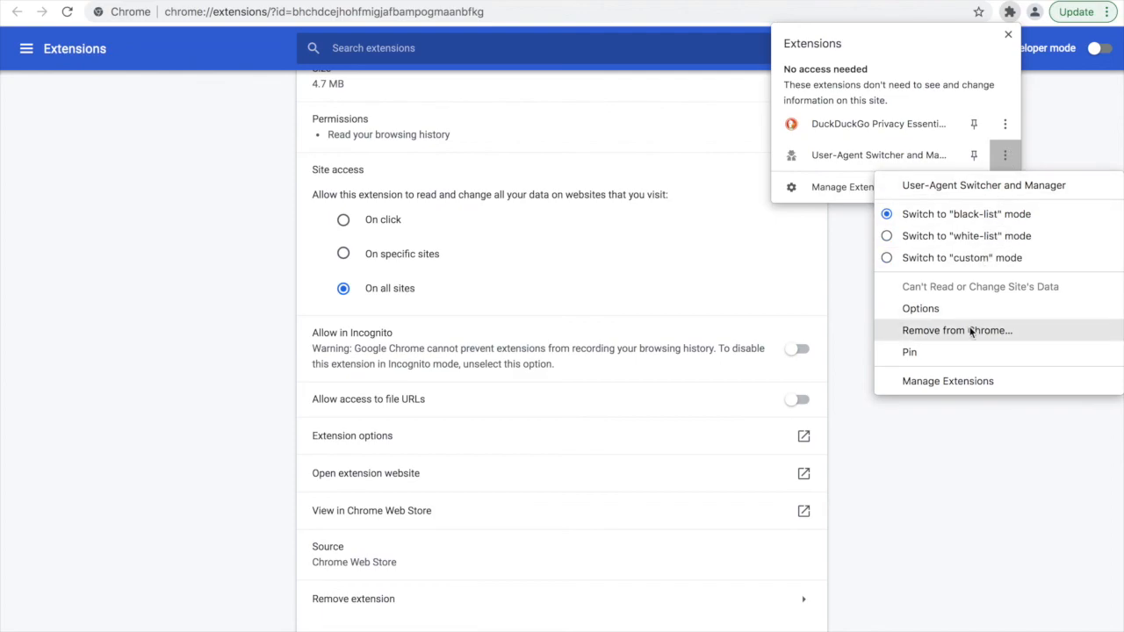